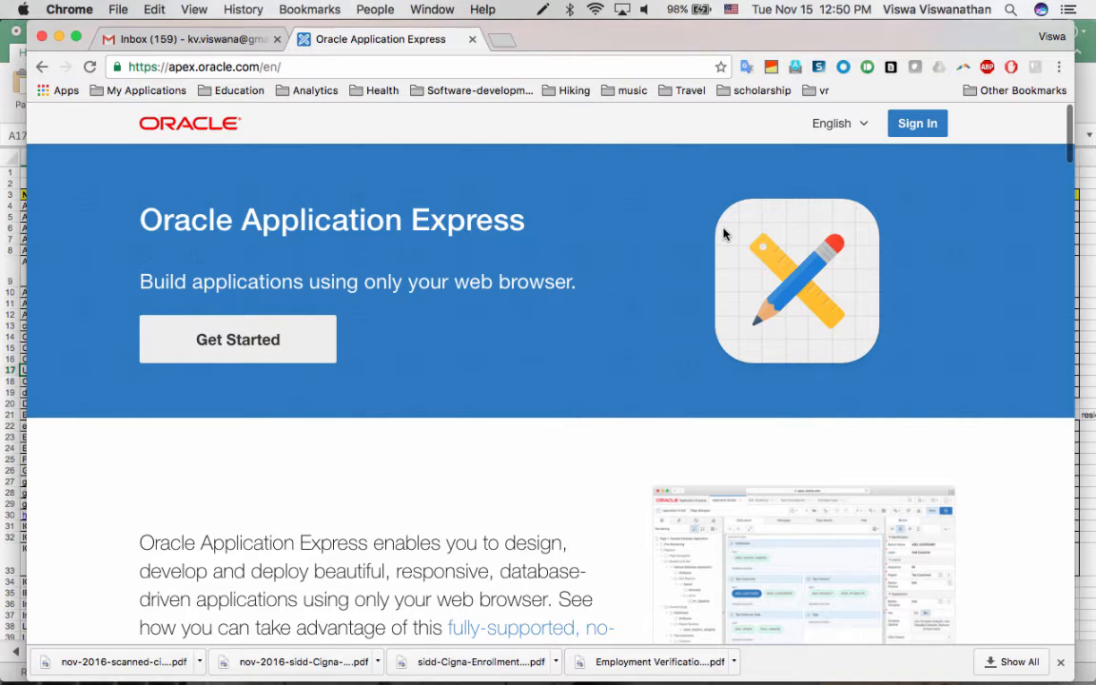
mouse_move(642, 262)
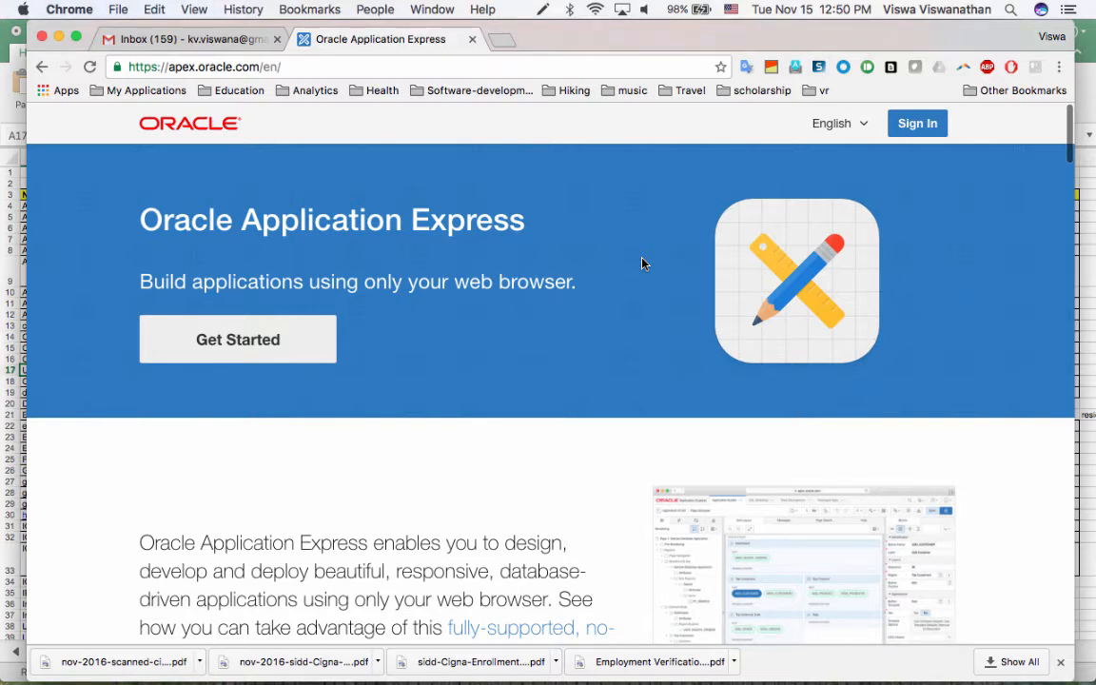
mouse_move(941, 186)
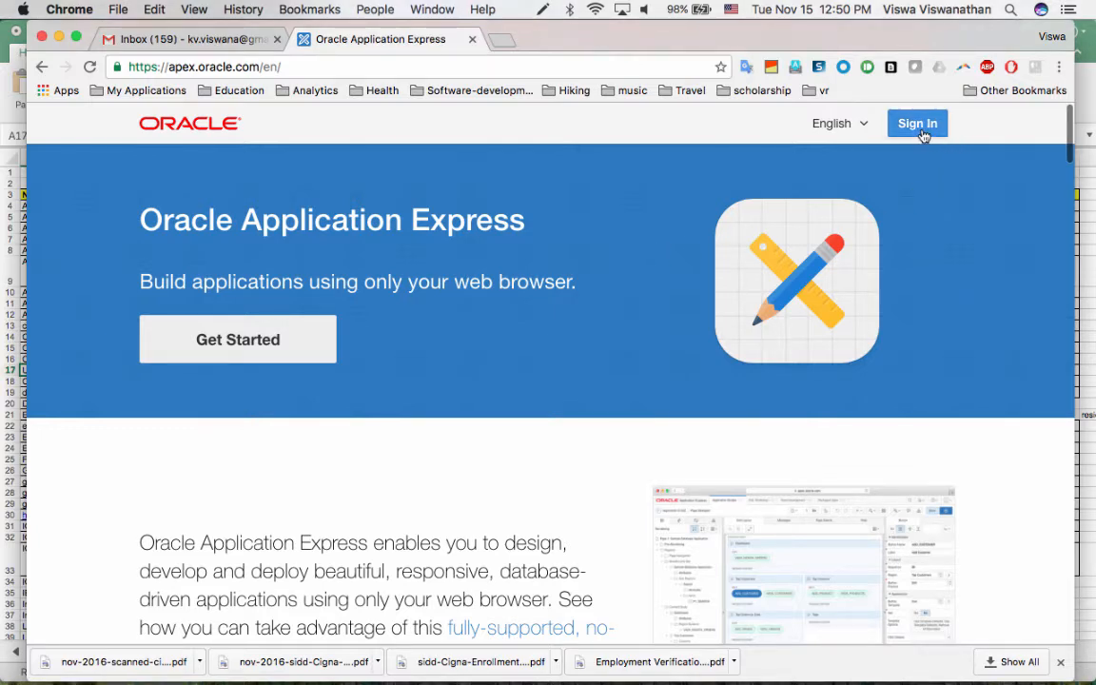
- Sign in to the APEX workspace with the password, reaching the workspace home page
left_click(917, 122)
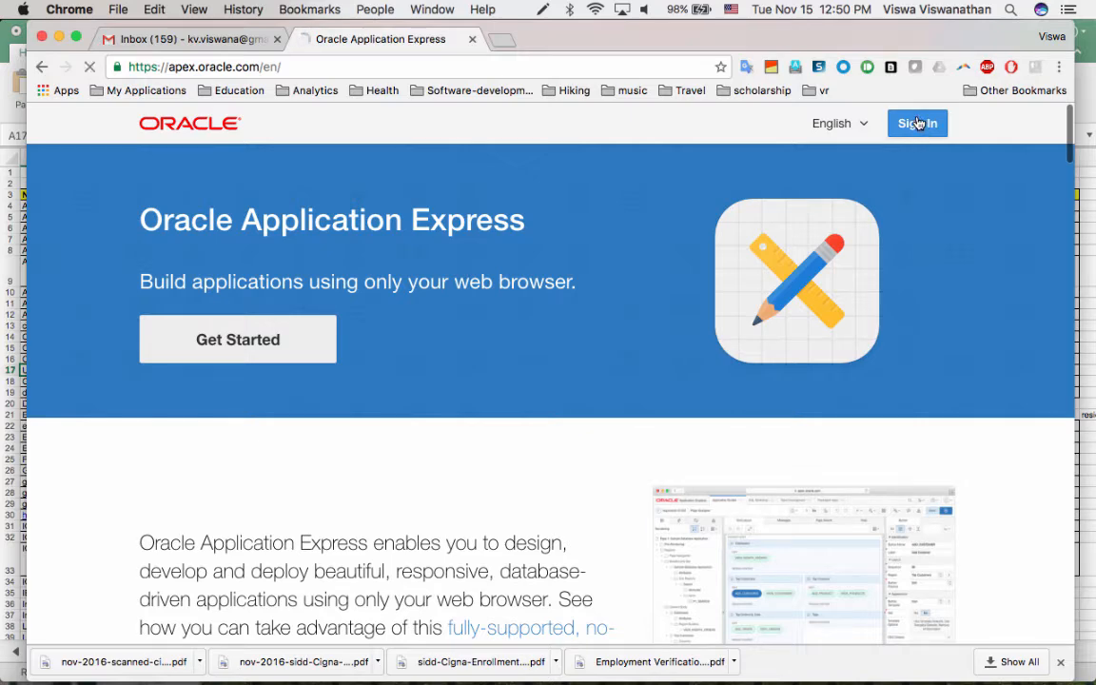
left_click(916, 122)
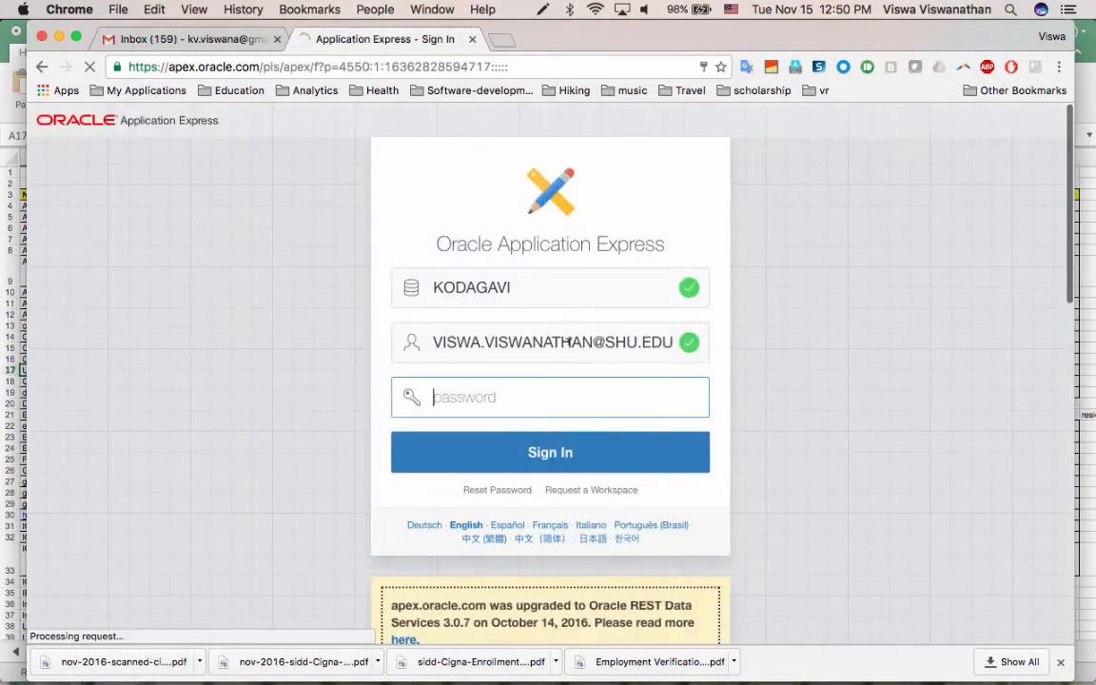
left_click(549, 398)
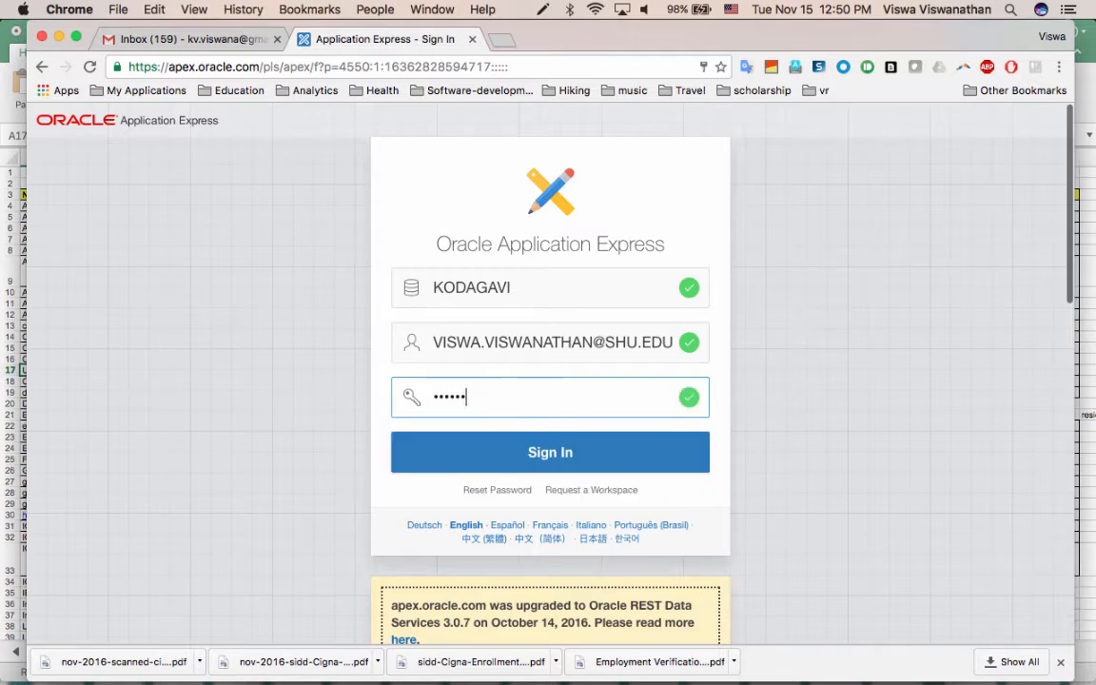
left_click(549, 453)
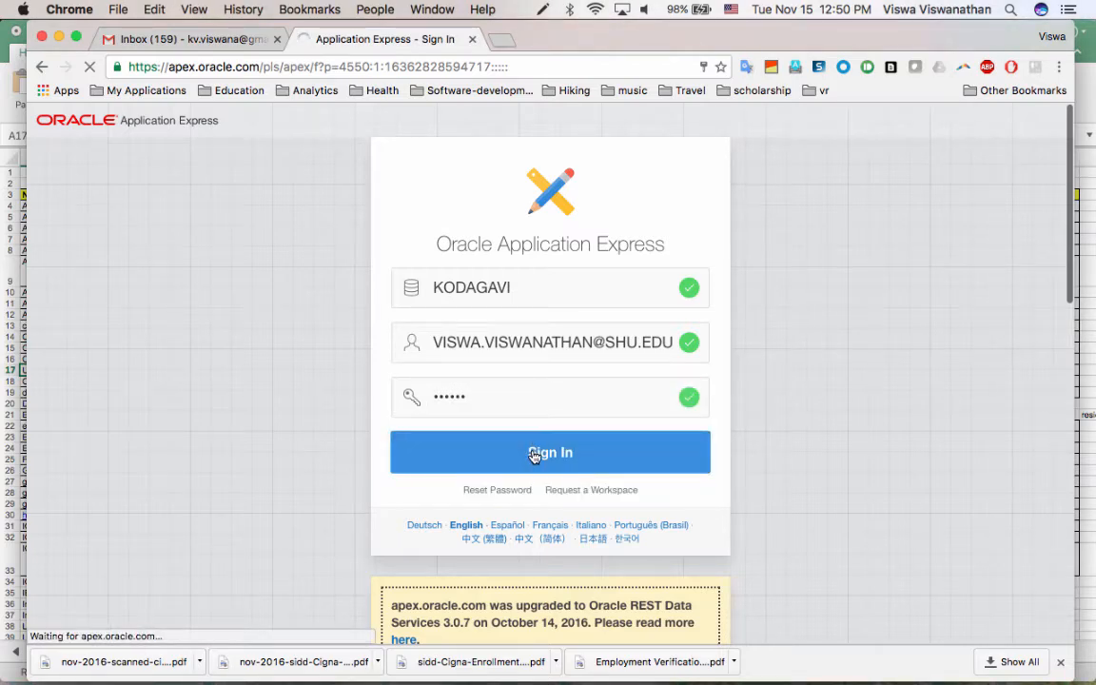
left_click(549, 452)
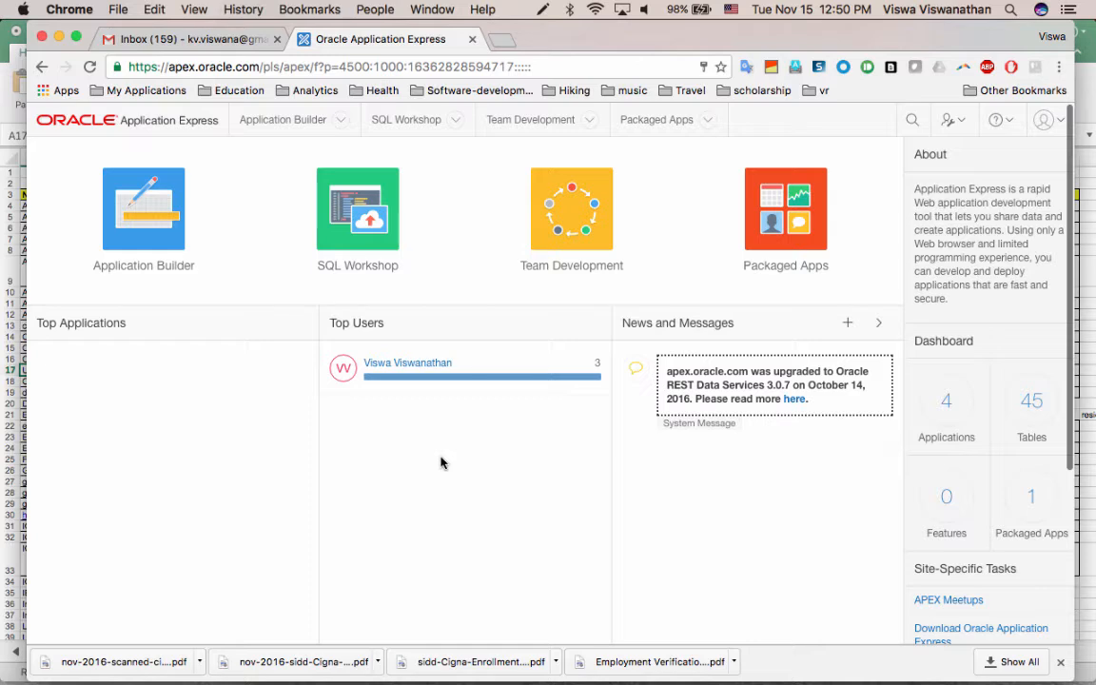
mouse_move(145, 219)
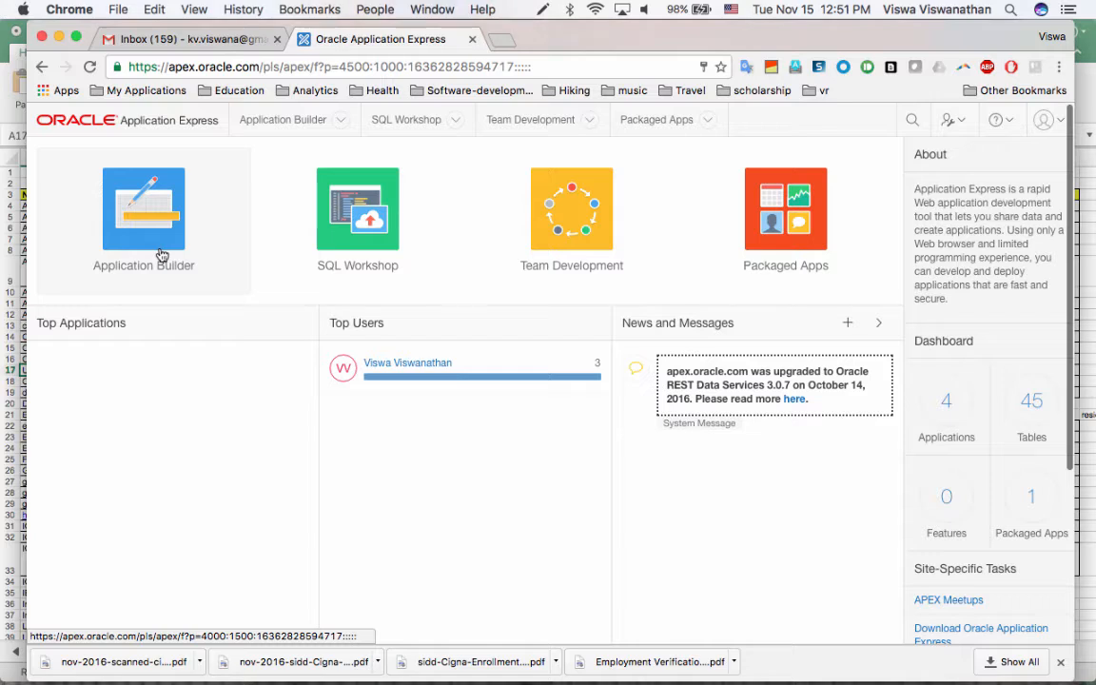
mouse_move(175, 240)
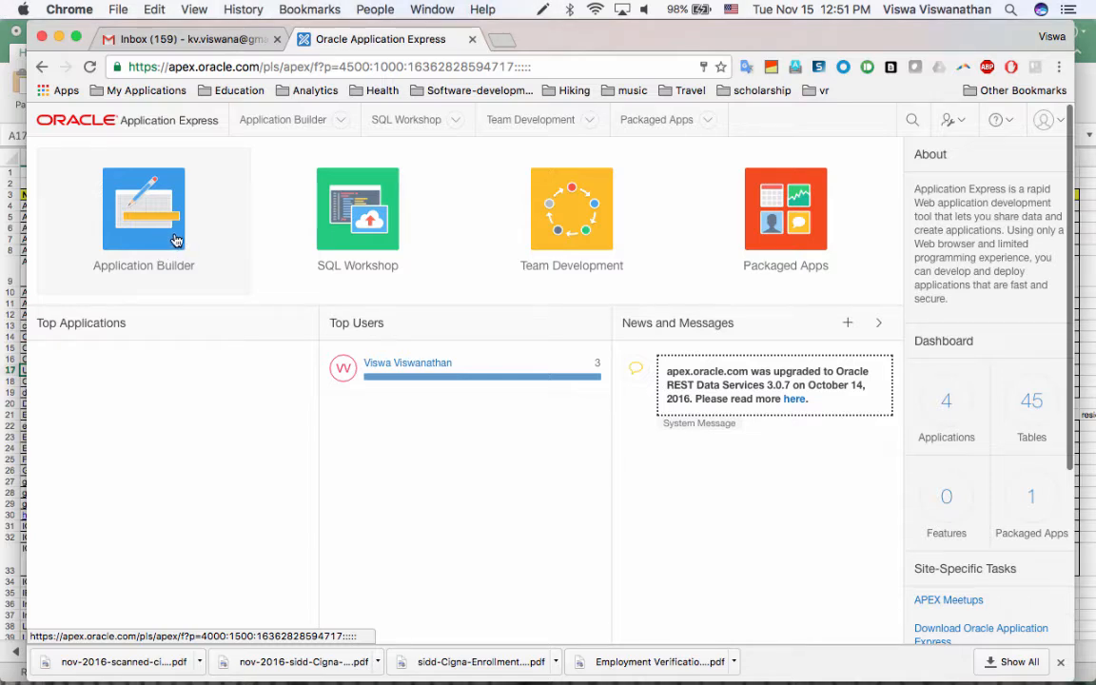
mouse_move(219, 240)
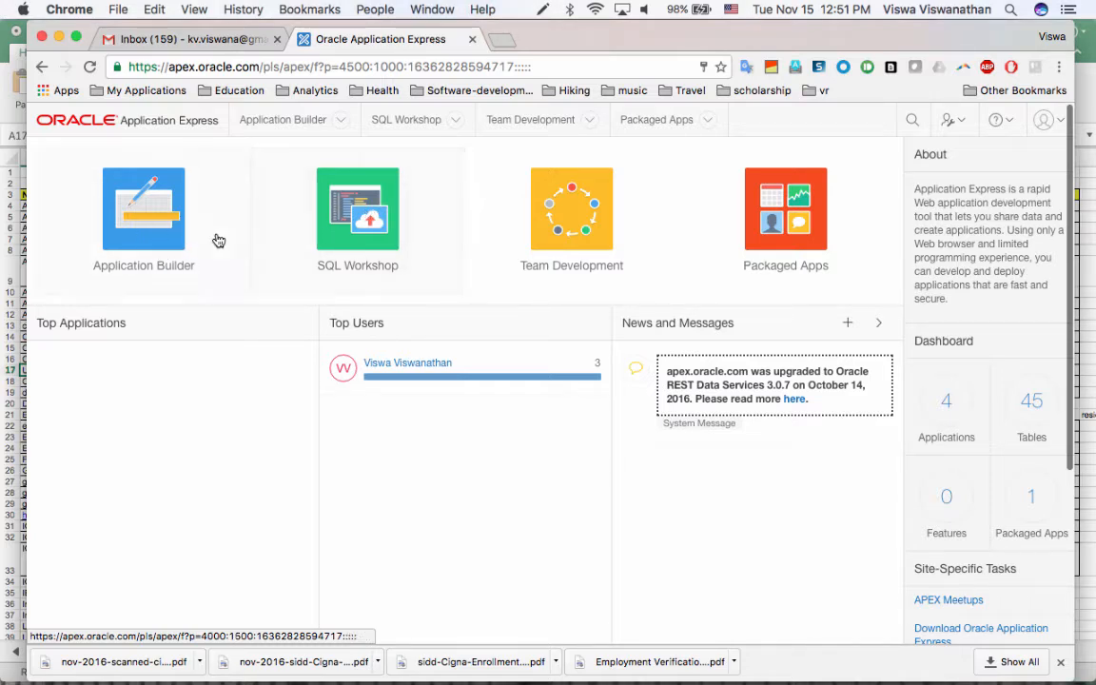
mouse_move(143, 221)
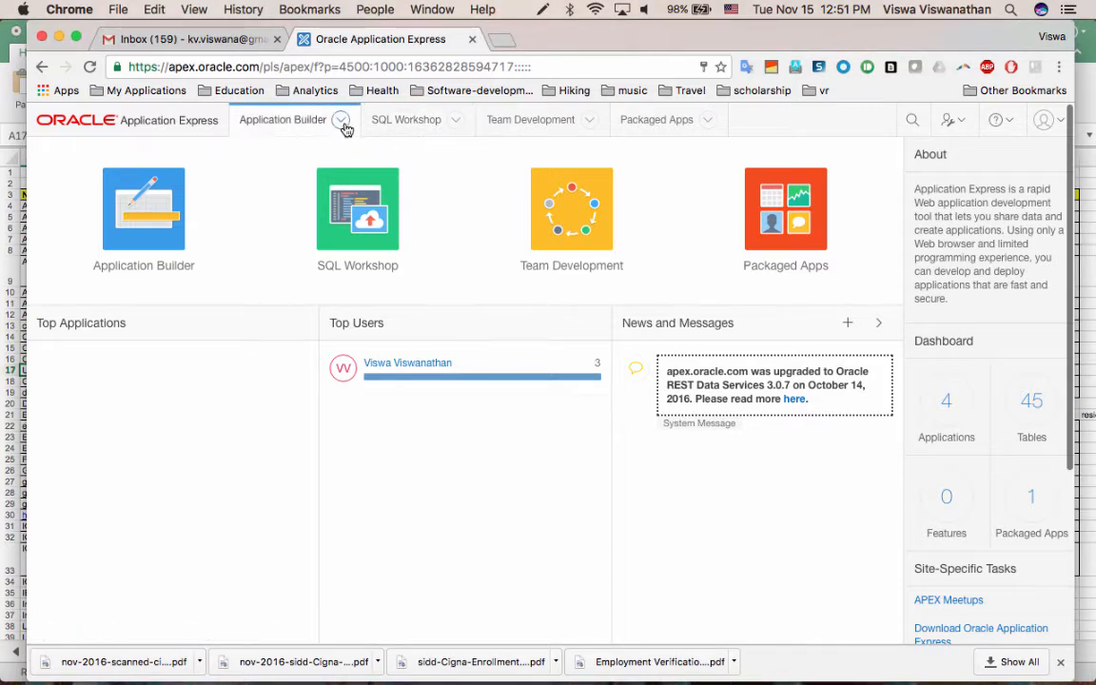
left_click(340, 117)
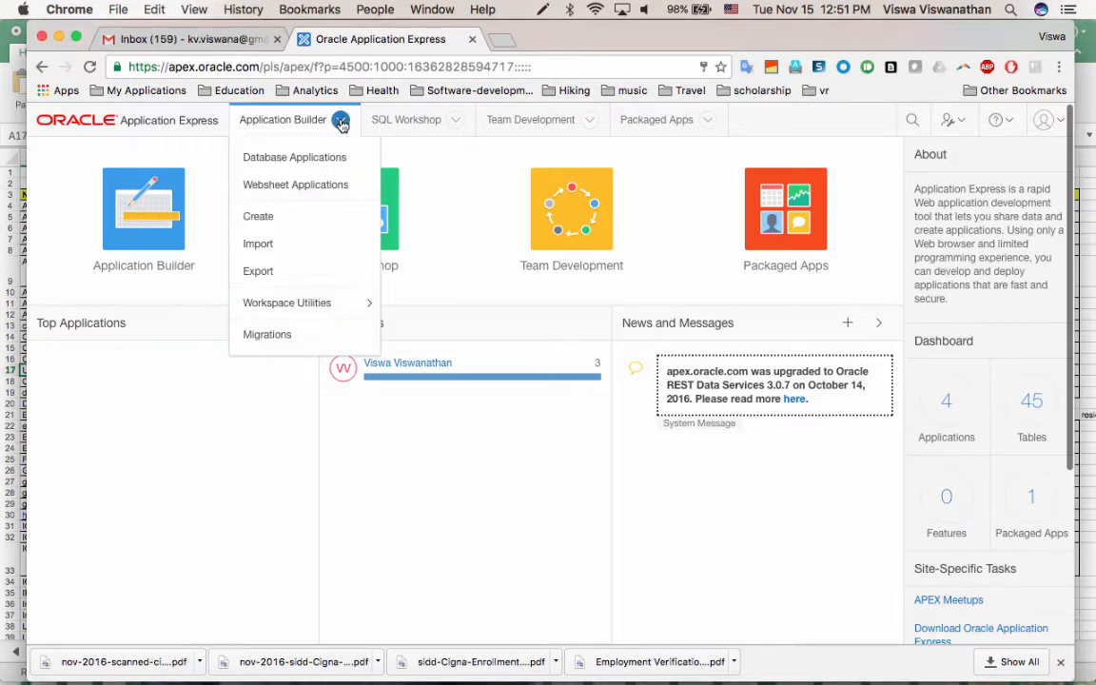
mouse_move(258, 270)
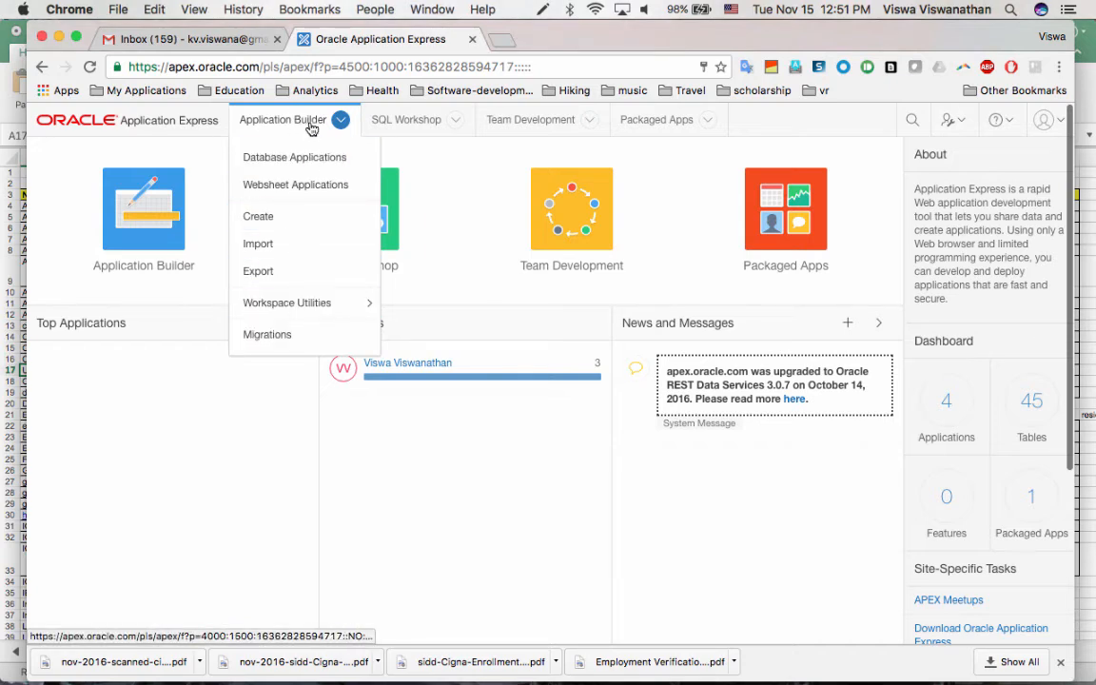
left_click(407, 118)
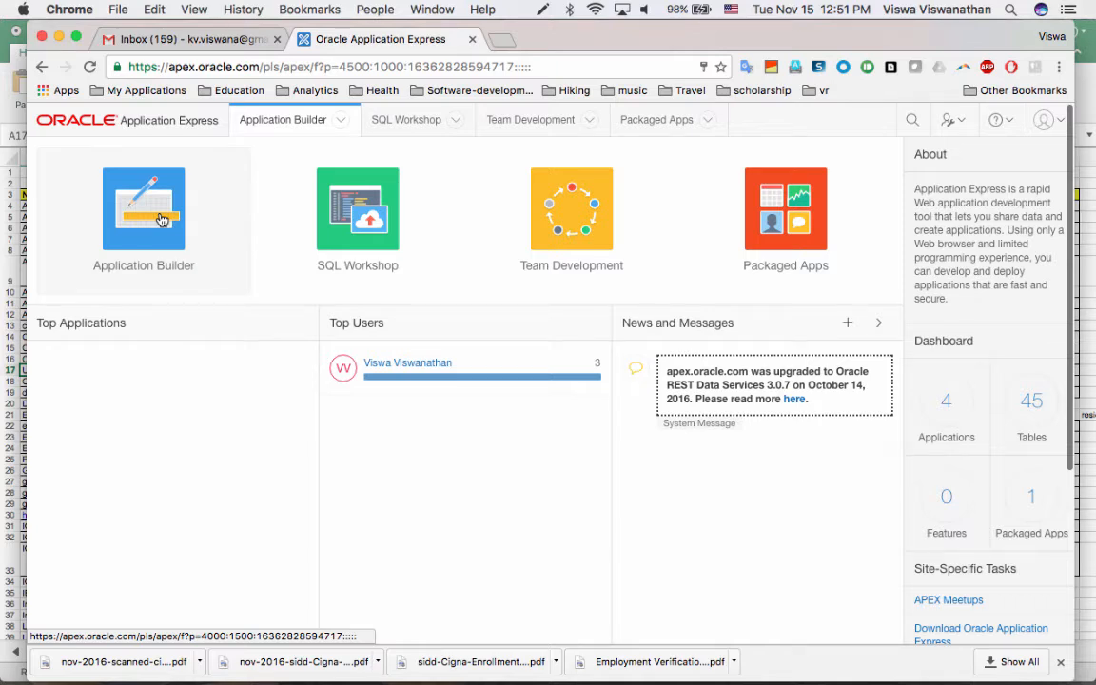
- Go into Application Builder to list the workspace's four existing applications
left_click(144, 207)
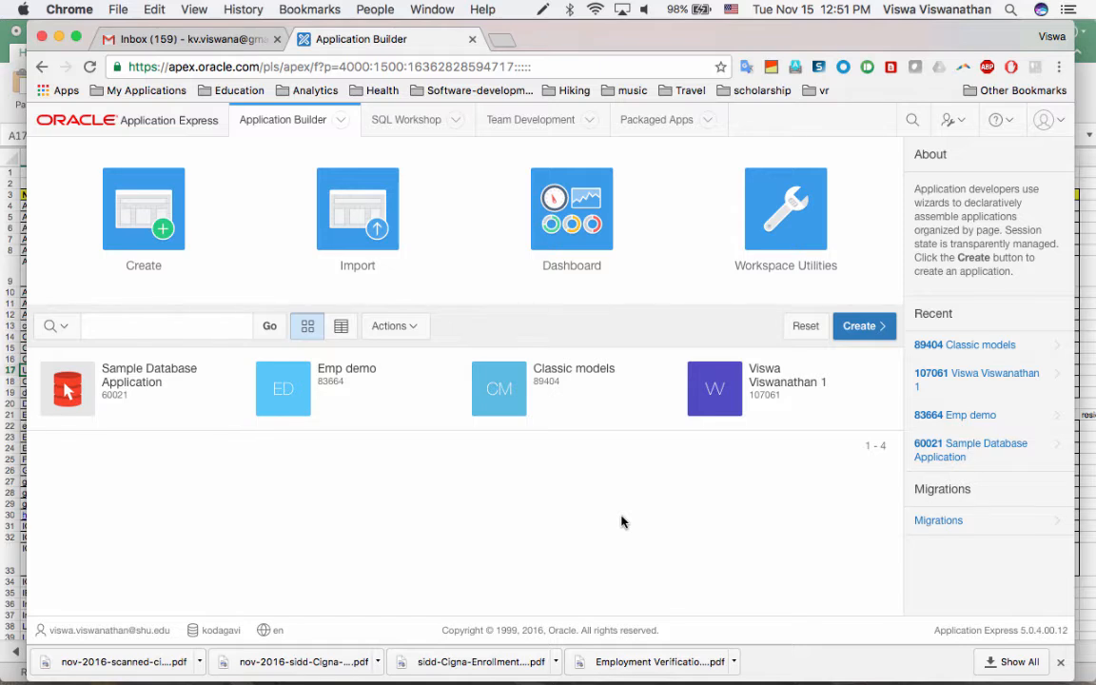
mouse_move(102, 390)
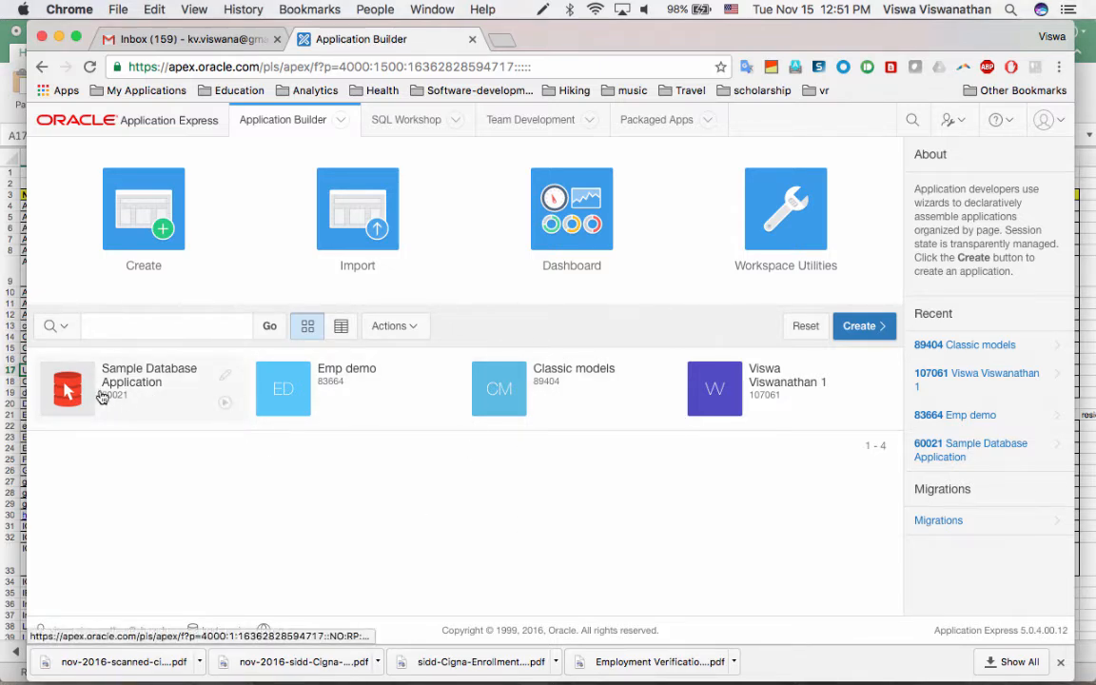
mouse_move(149, 384)
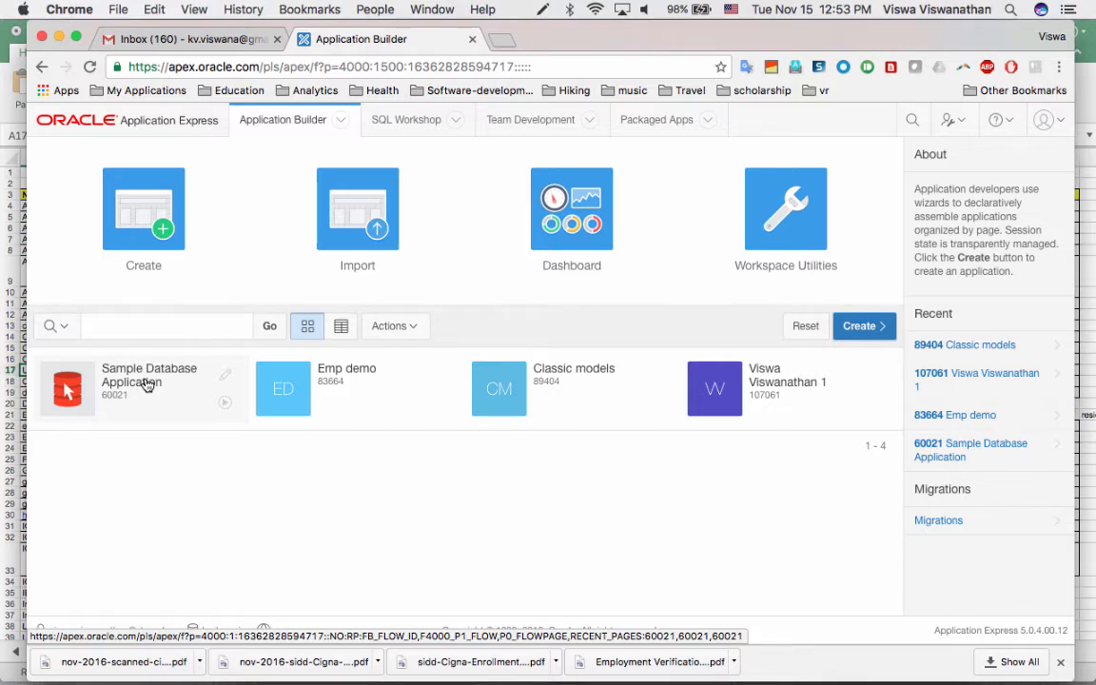
mouse_move(242, 472)
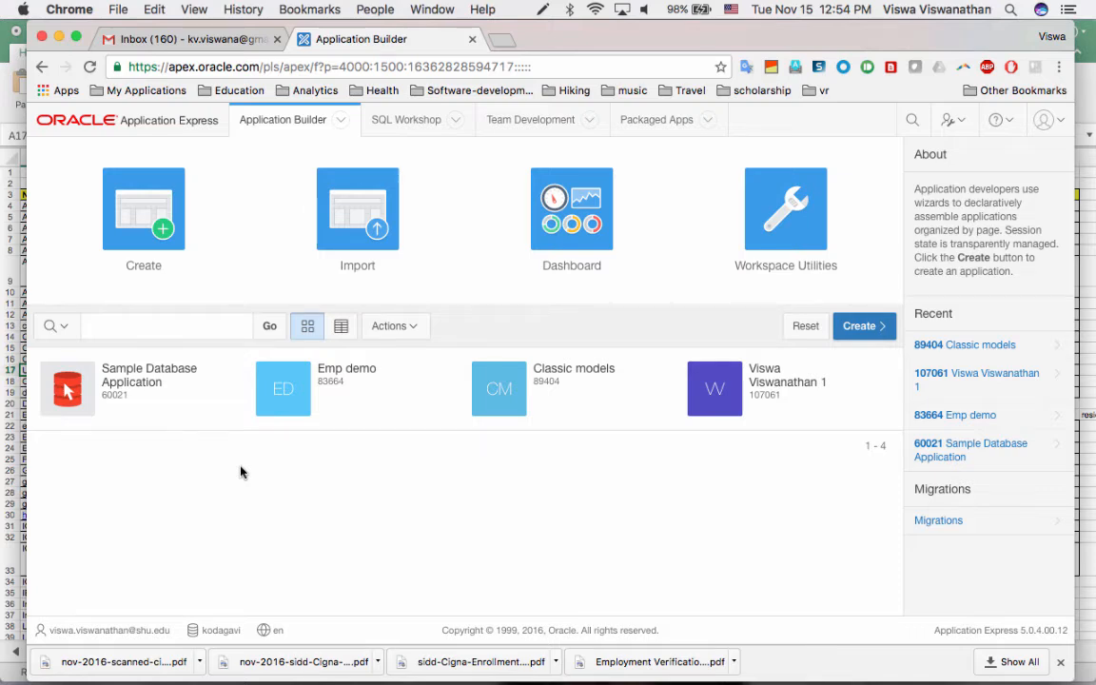
mouse_move(289, 125)
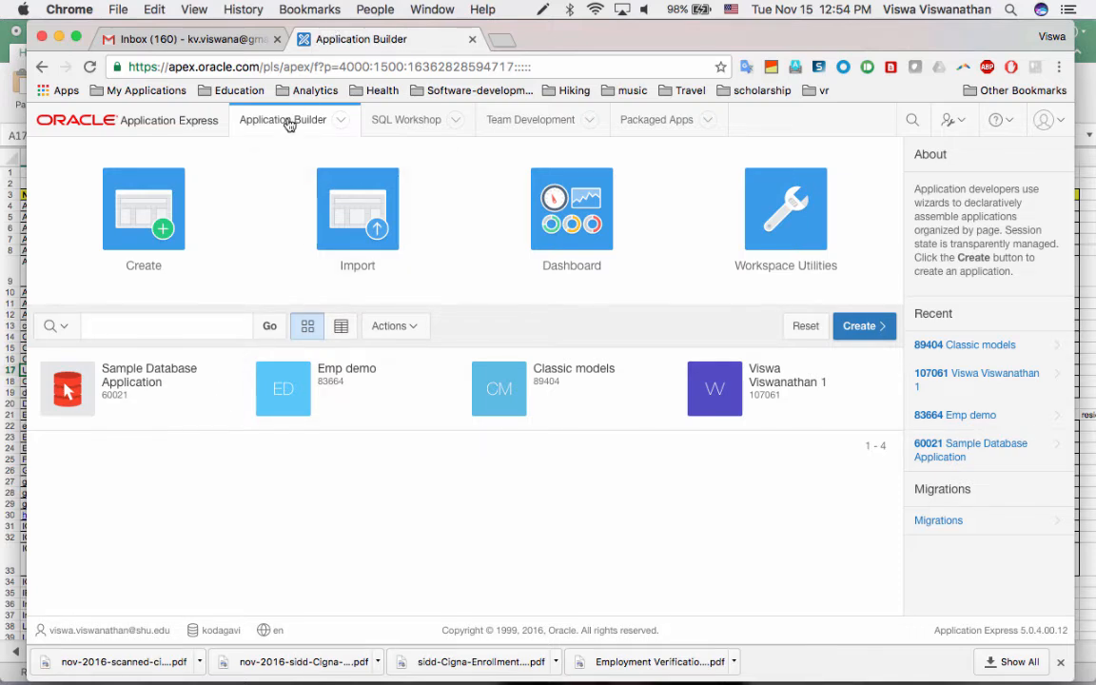
left_click(281, 118)
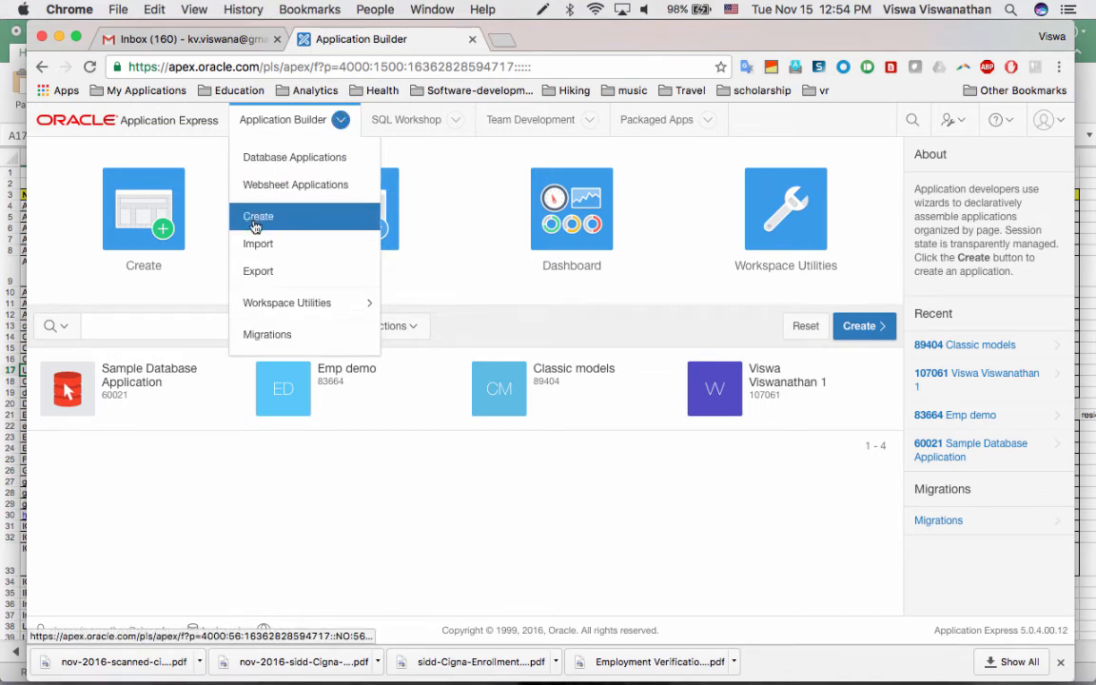
left_click(259, 217)
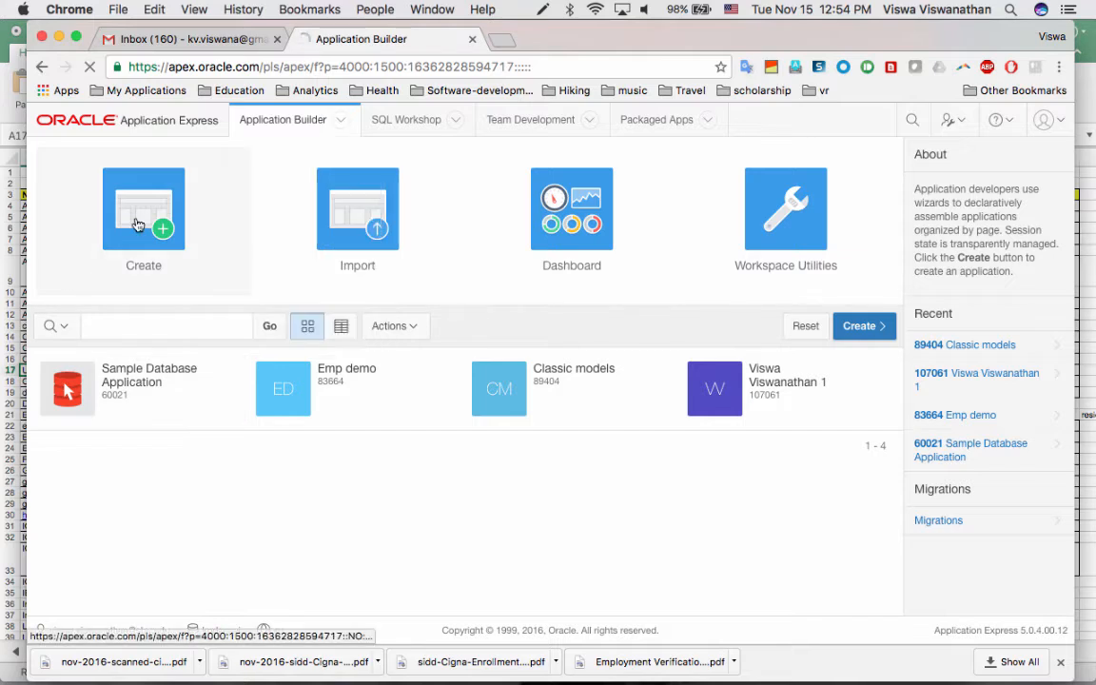
left_click(144, 210)
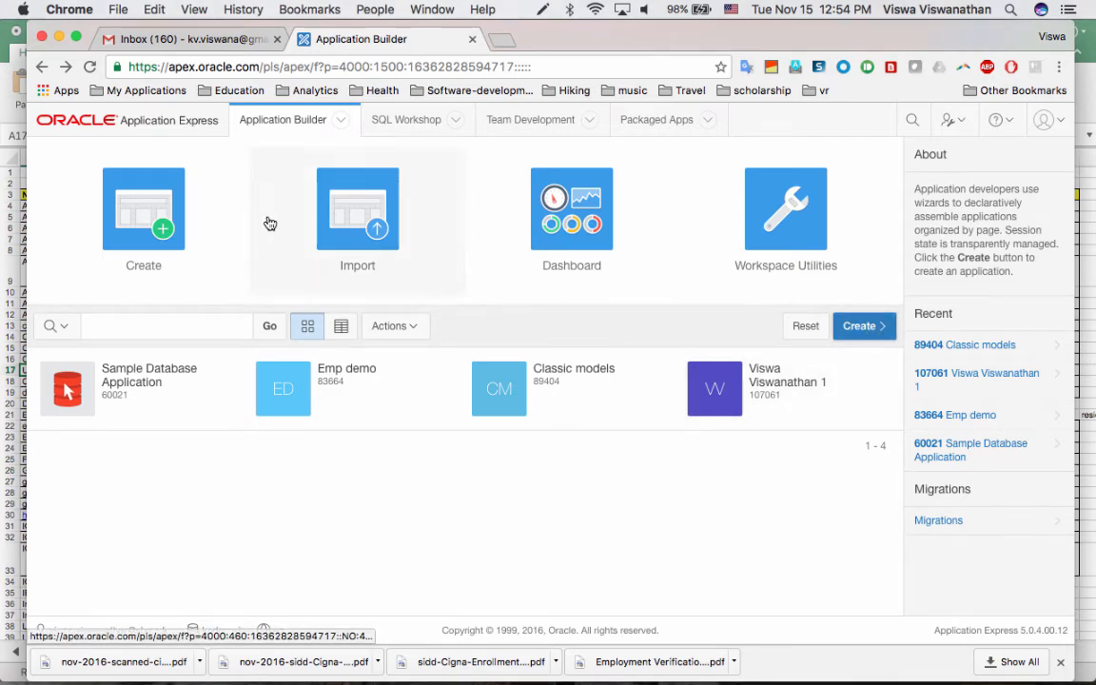
left_click(145, 209)
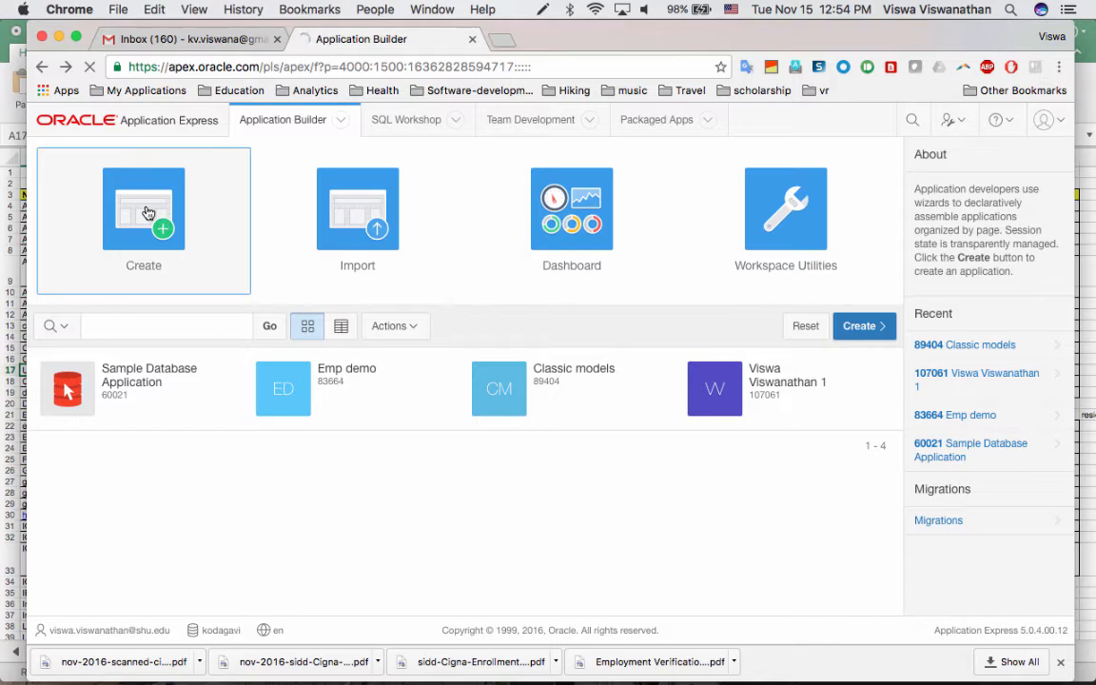
- Start the Create an Application wizard with Desktop as the application type
left_click(145, 208)
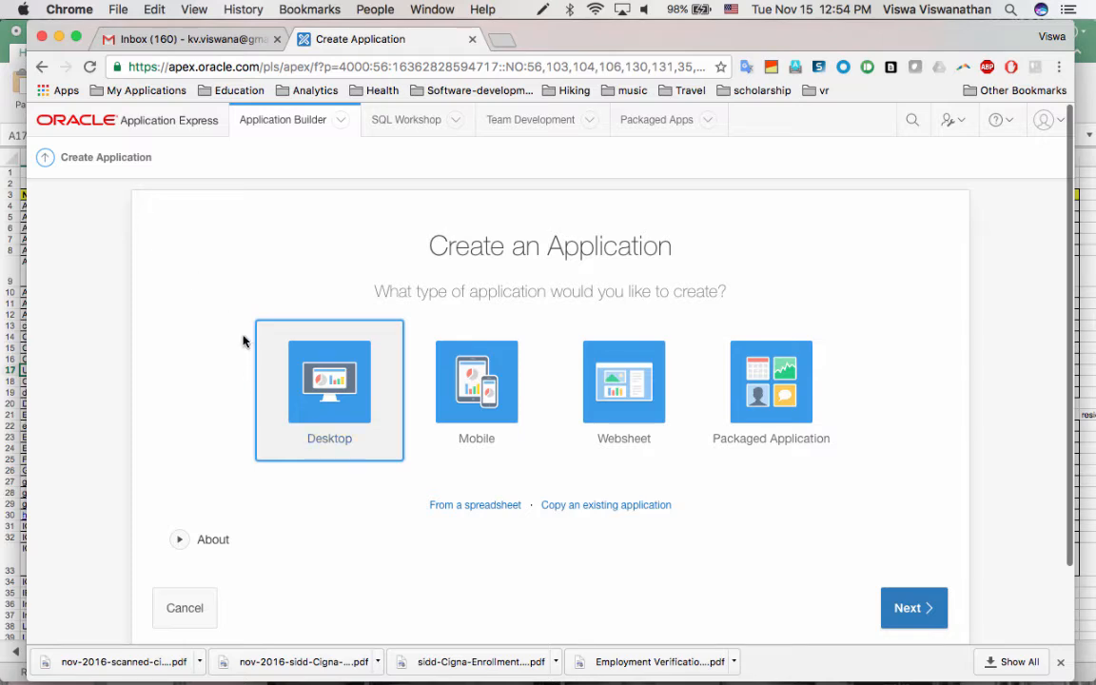
mouse_move(404, 350)
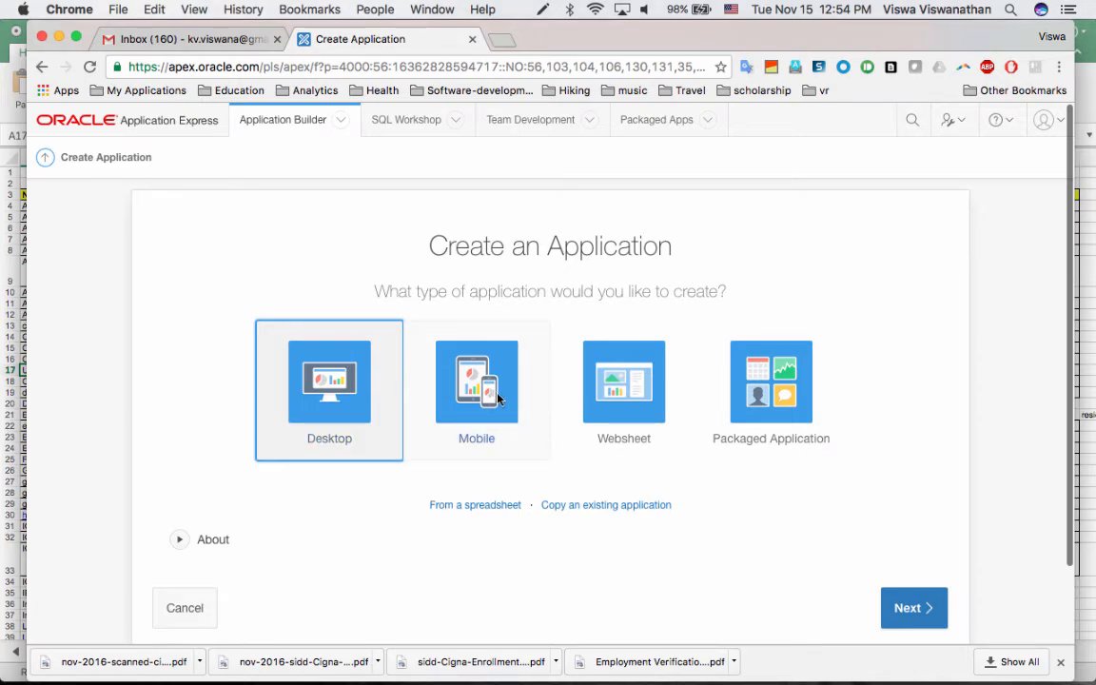
mouse_move(812, 300)
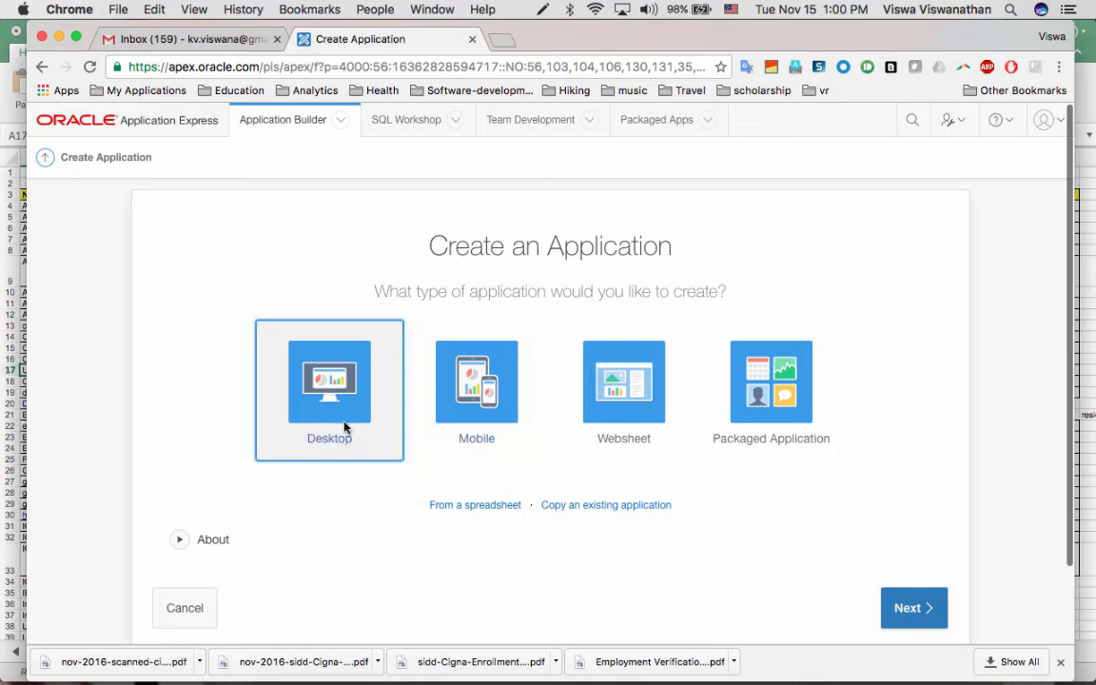
mouse_move(358, 424)
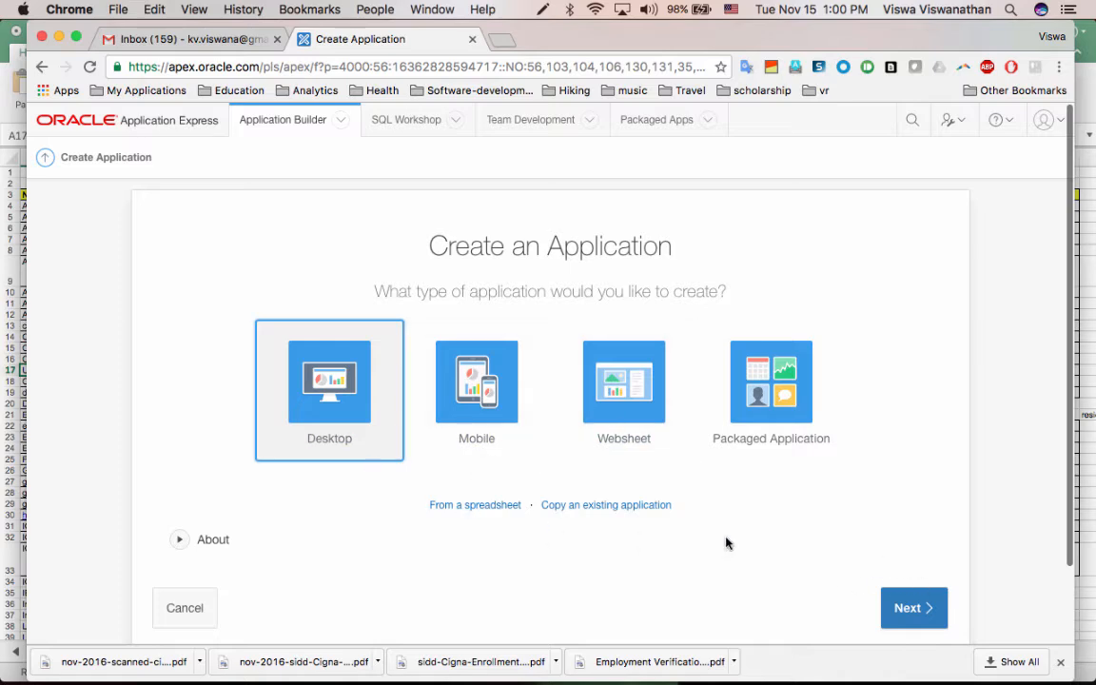
left_click(913, 606)
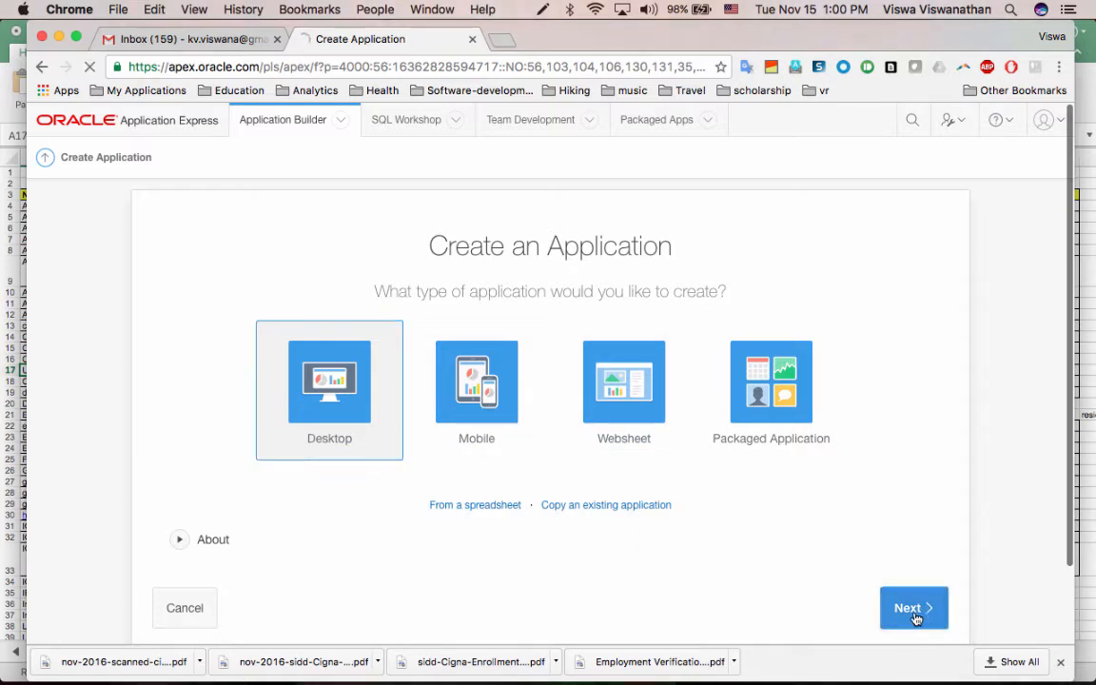
- Name the new application 'Test app' and bring up the Select Theme chooser
left_click(913, 607)
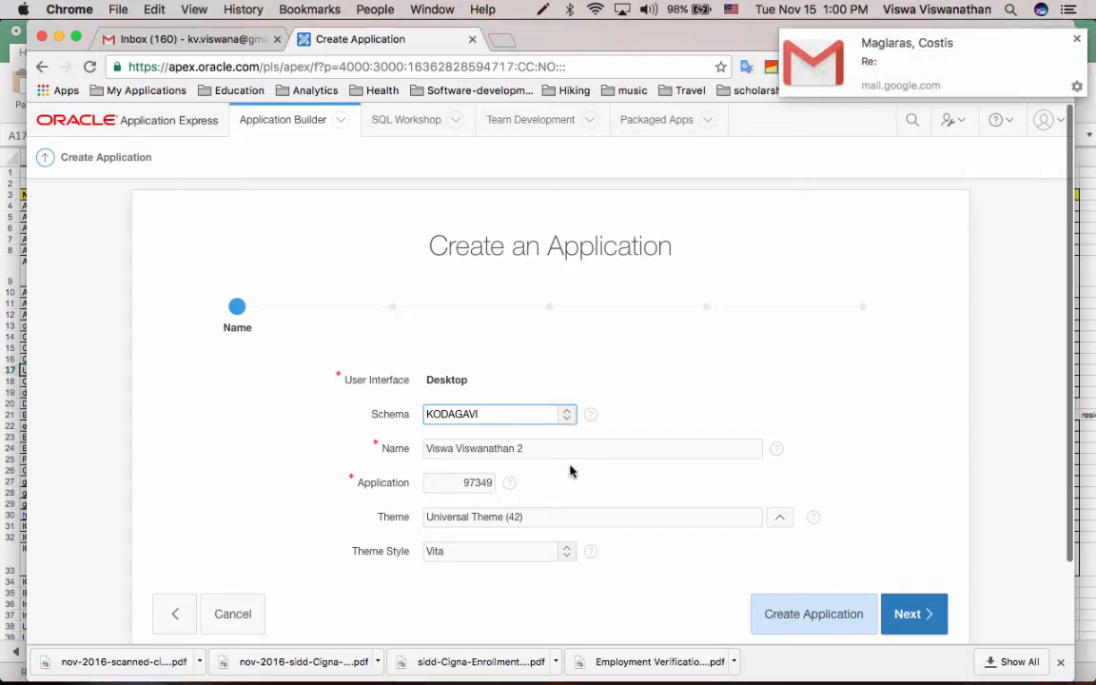
left_click(593, 449)
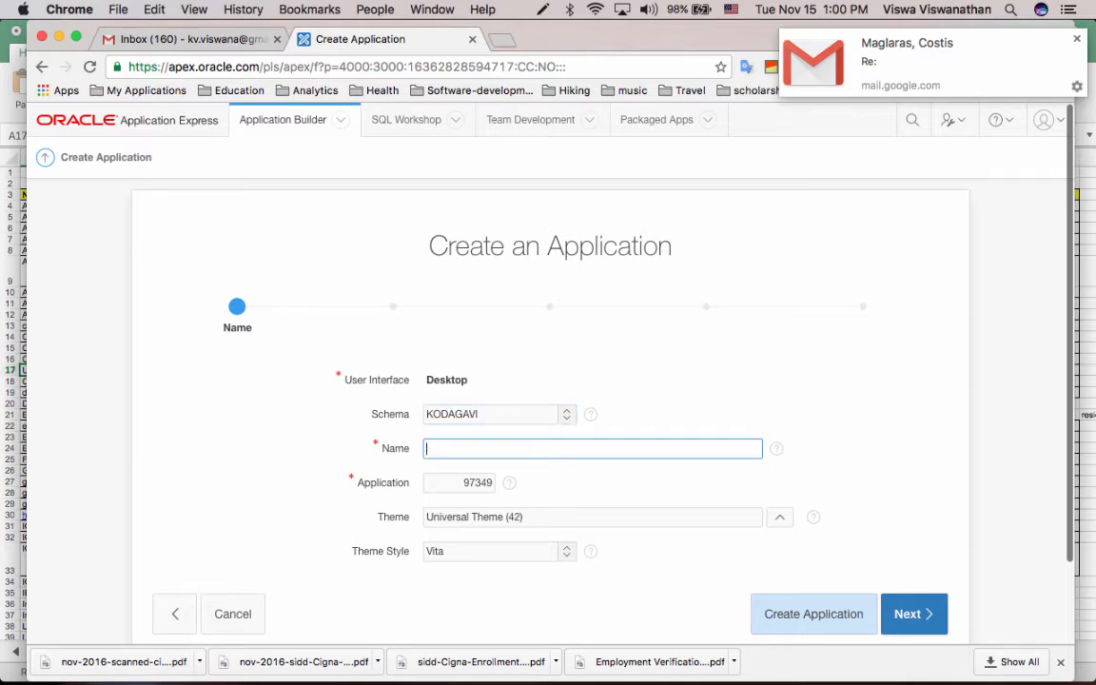
type("Test app")
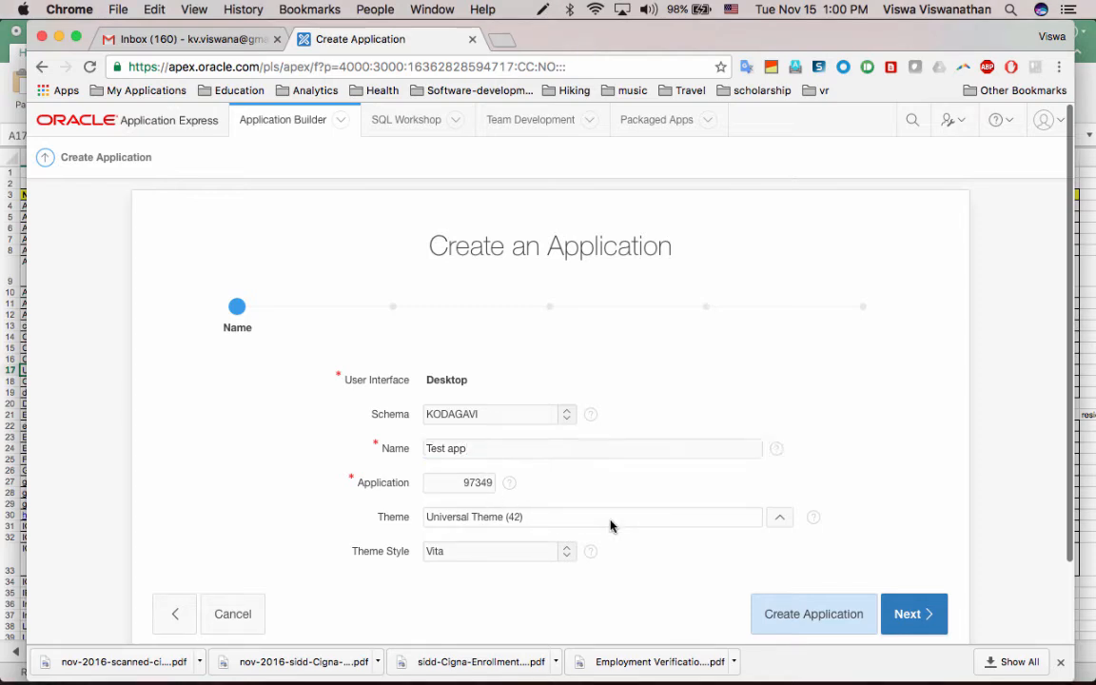
left_click(780, 518)
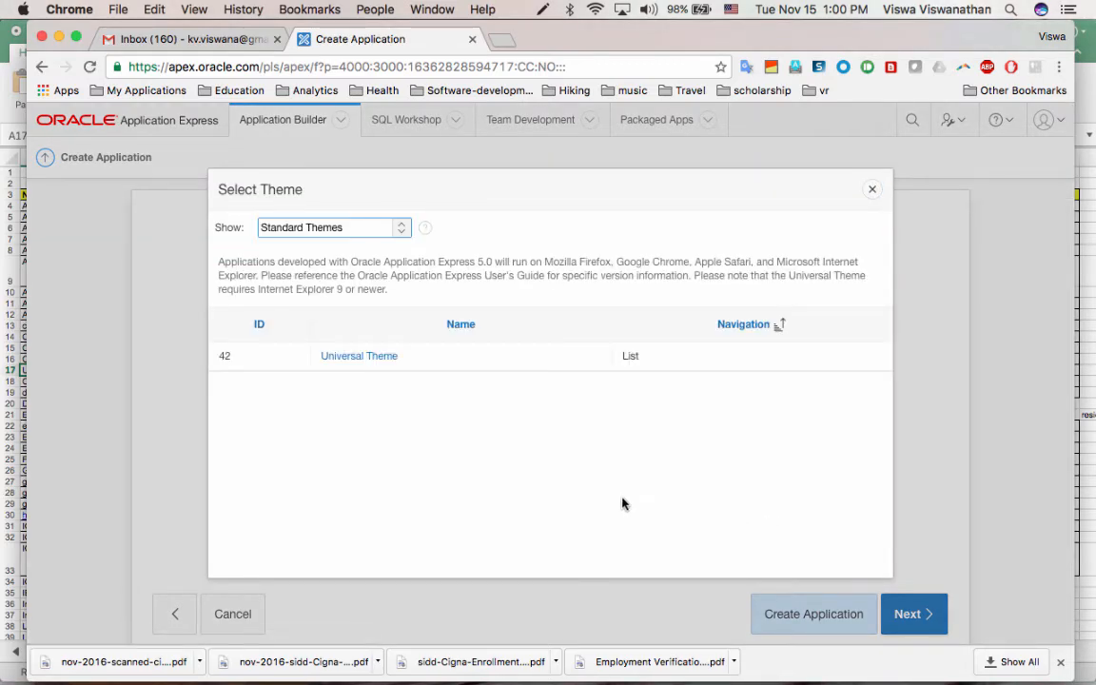
- Keep Standard Themes shown and close the chooser, leaving Universal Theme (42)
left_click(331, 228)
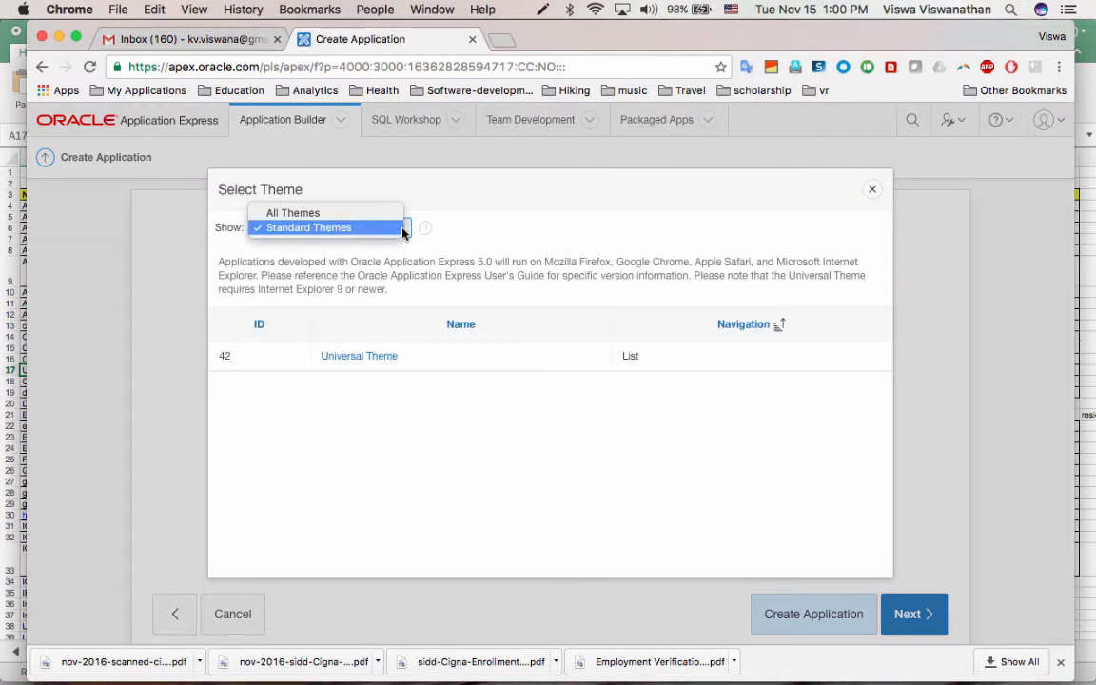
left_click(308, 226)
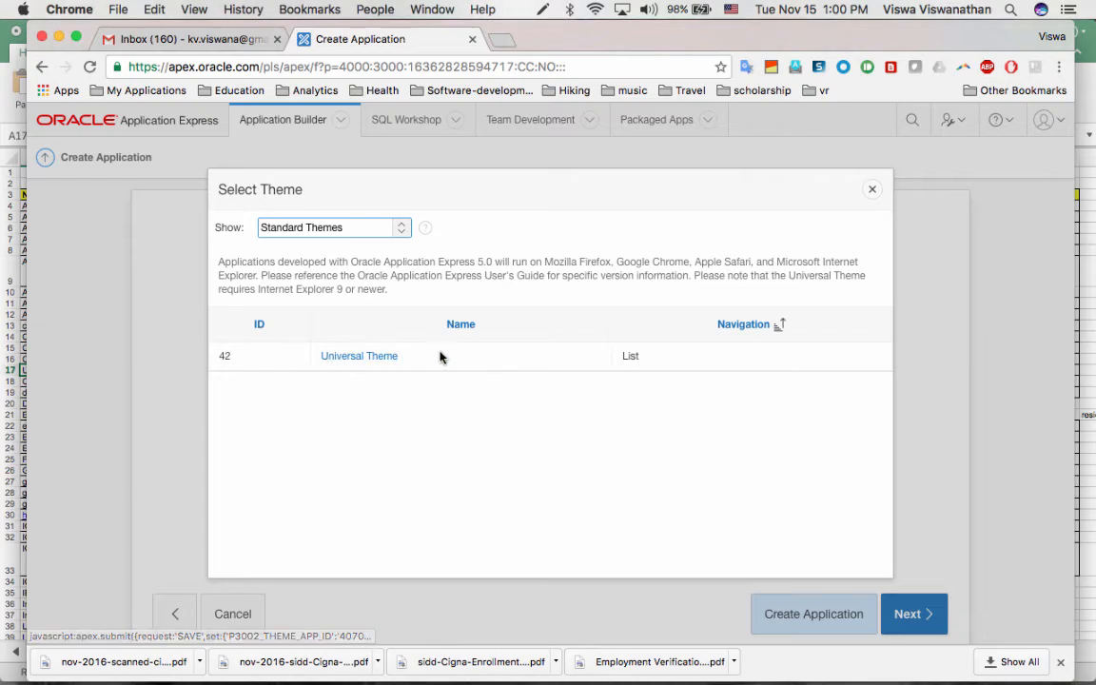
mouse_move(360, 574)
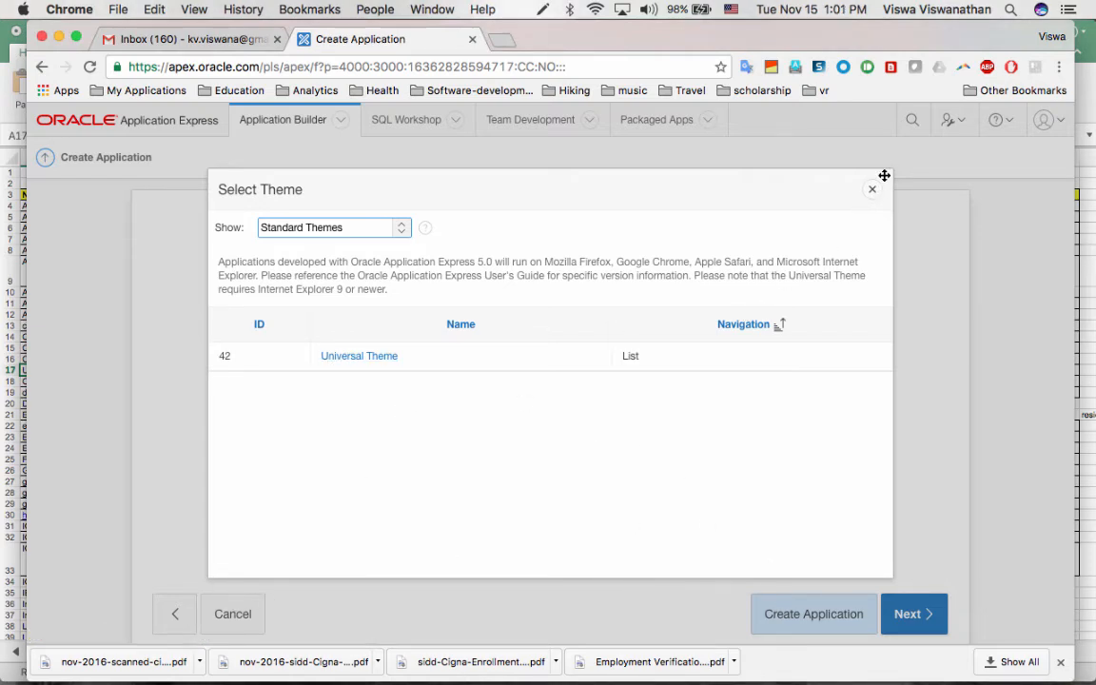
left_click(358, 356)
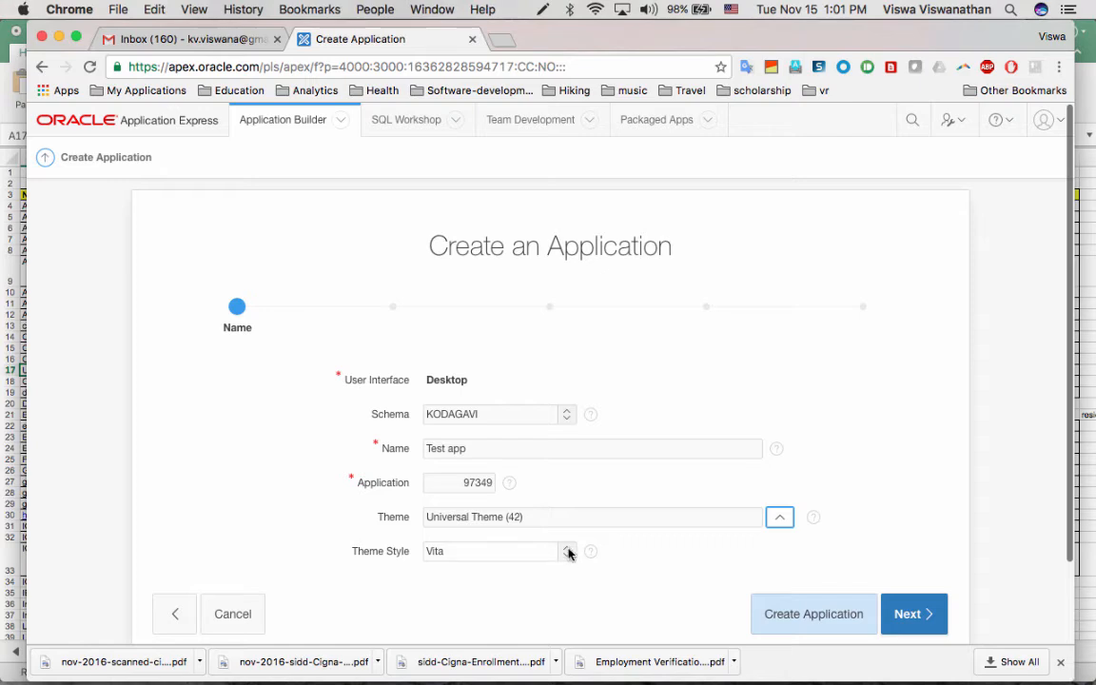
- Keep Vita as the theme style and move past the Name step
left_click(567, 551)
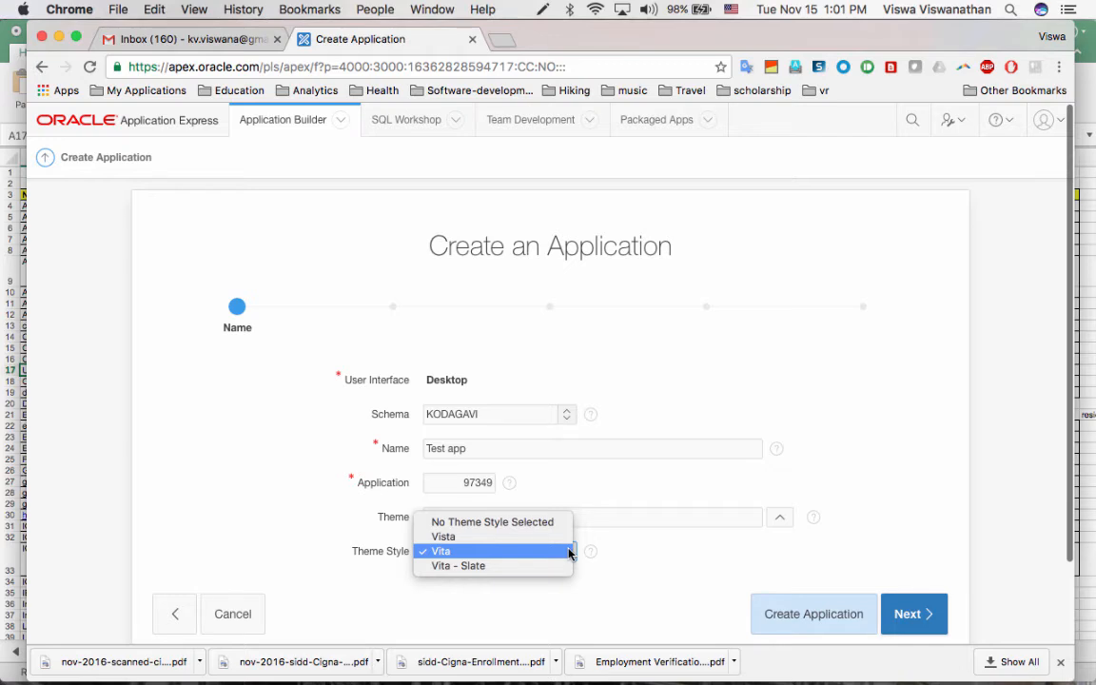
left_click(442, 552)
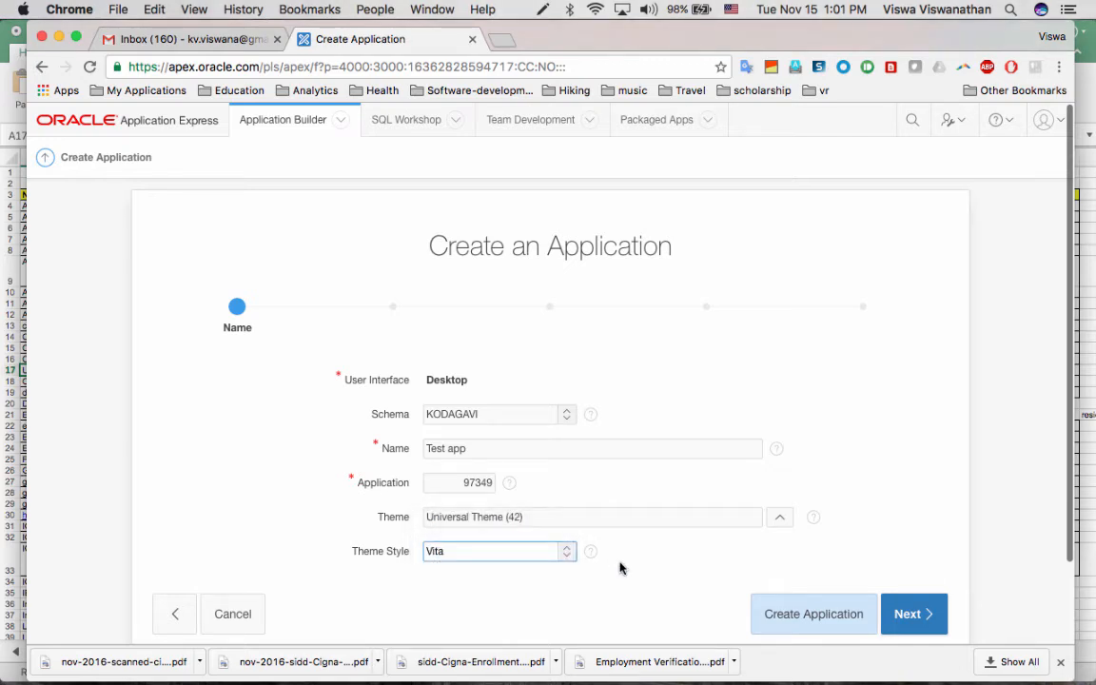
mouse_move(681, 571)
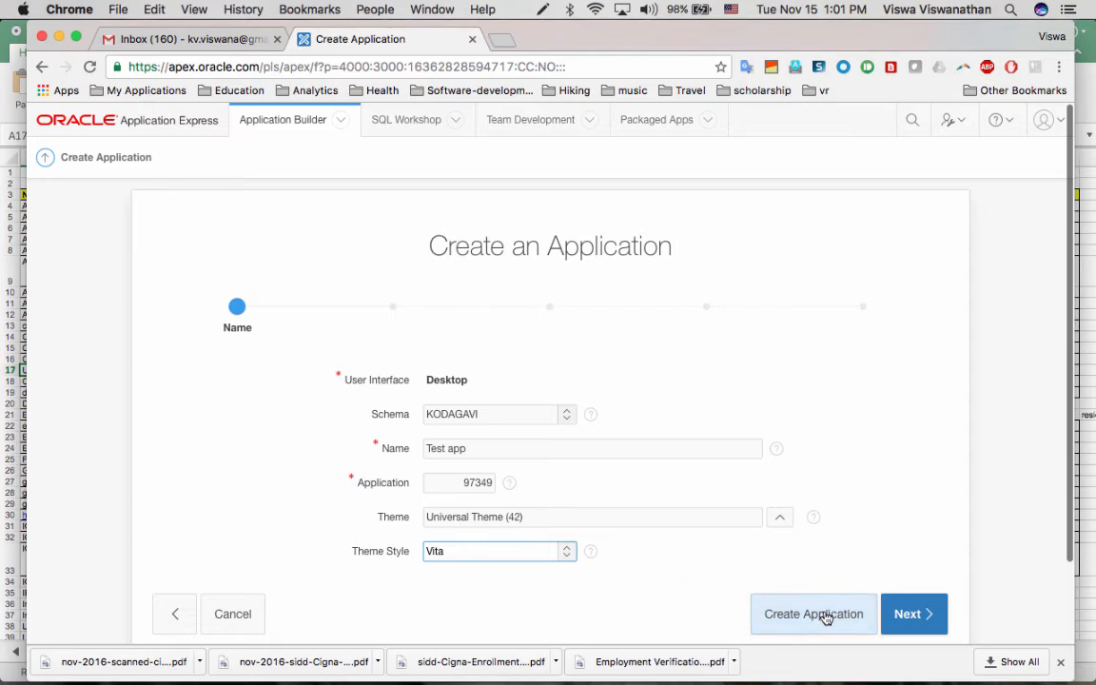
mouse_move(913, 612)
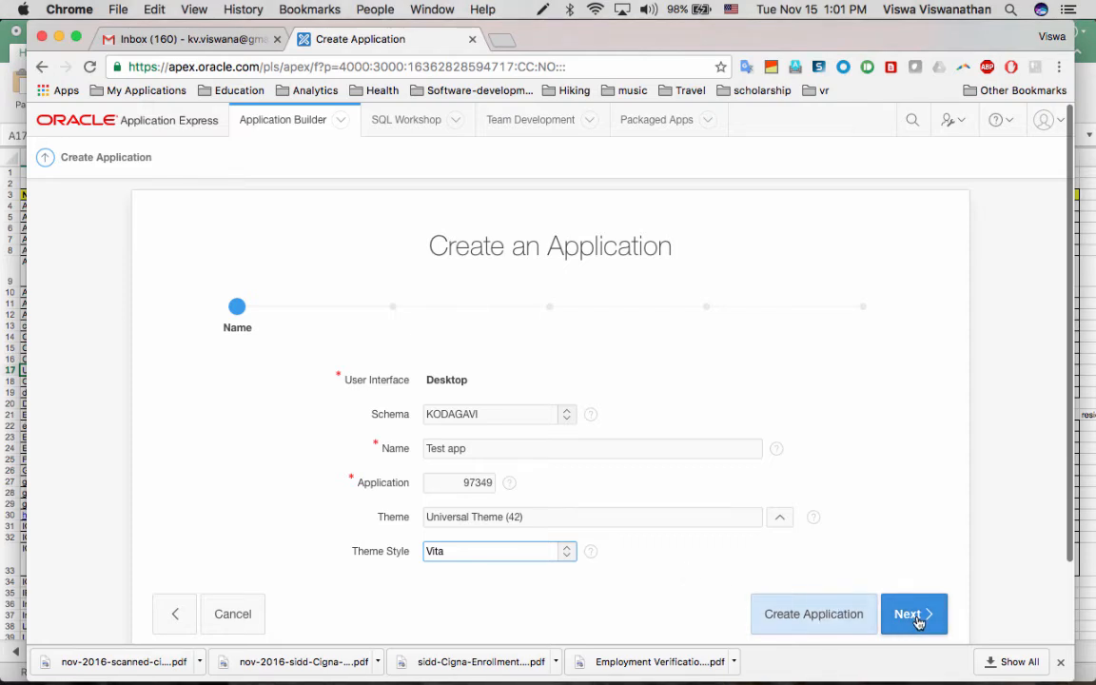
left_click(913, 613)
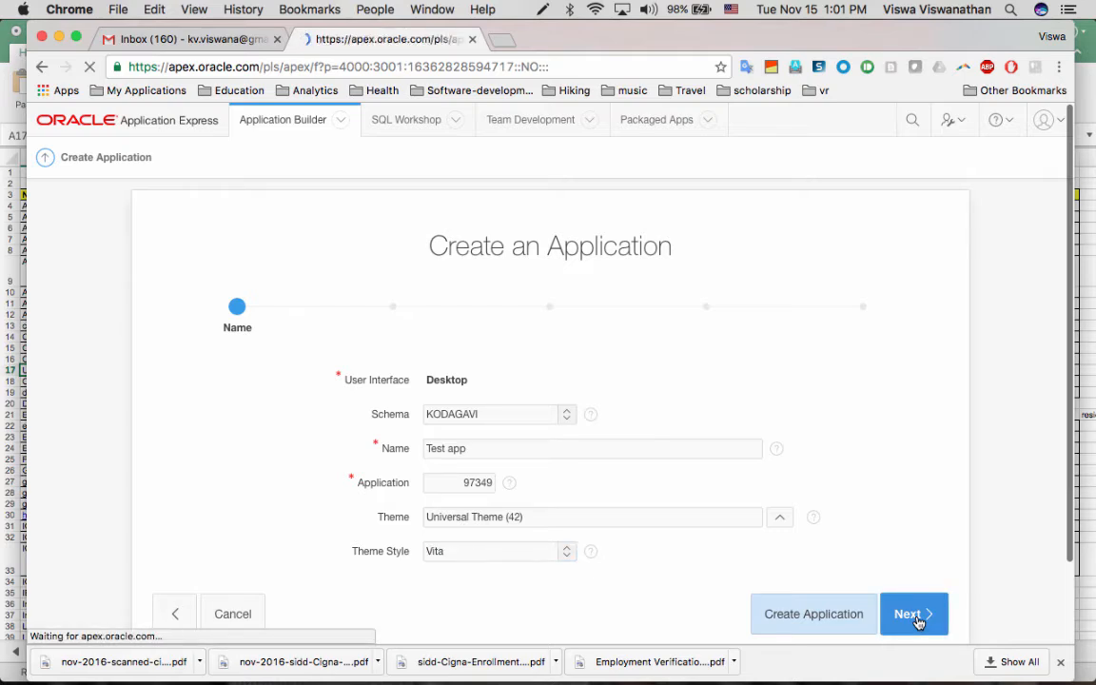
- Accept the Pages step with its single blank Home page and continue
left_click(913, 612)
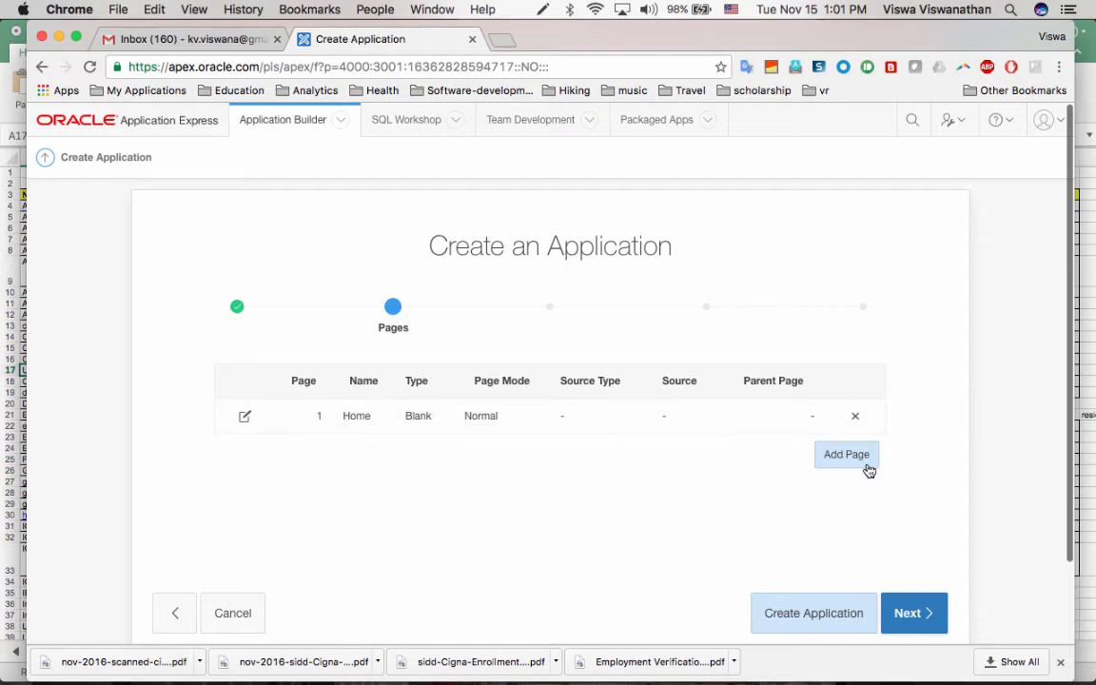
mouse_move(422, 432)
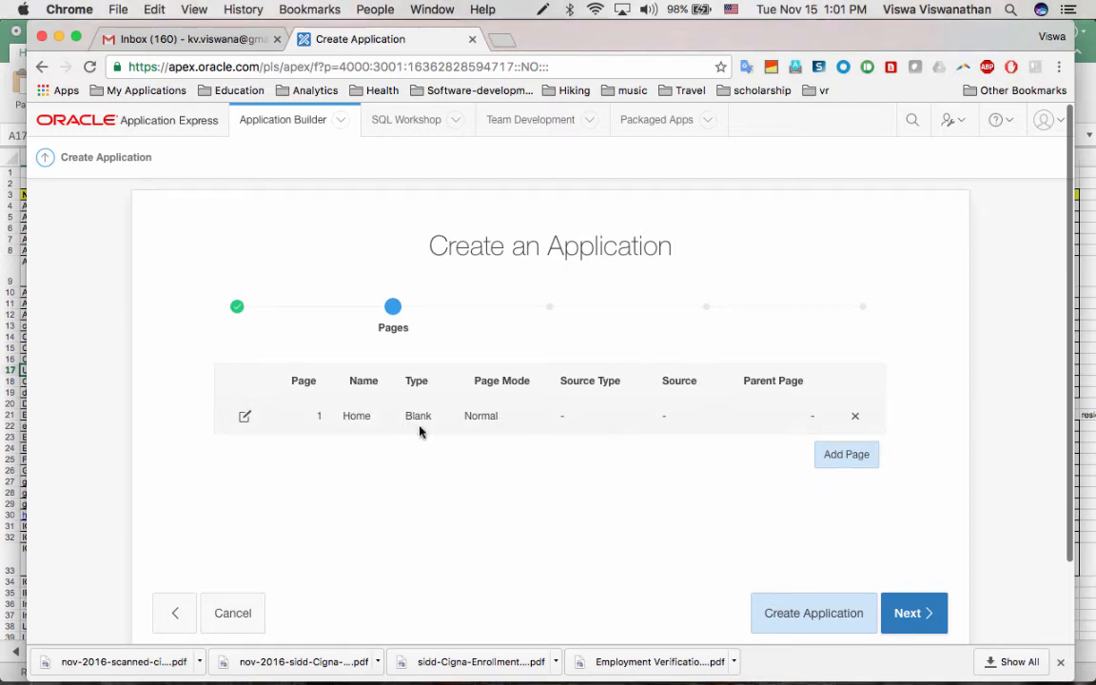
mouse_move(511, 453)
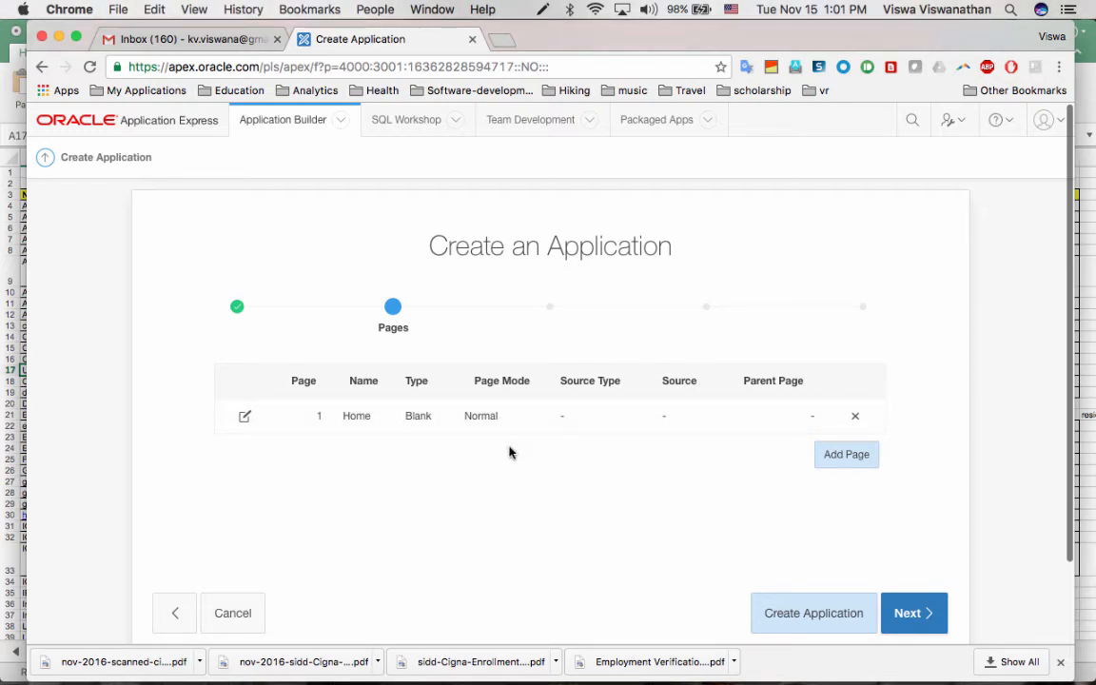
mouse_move(845, 453)
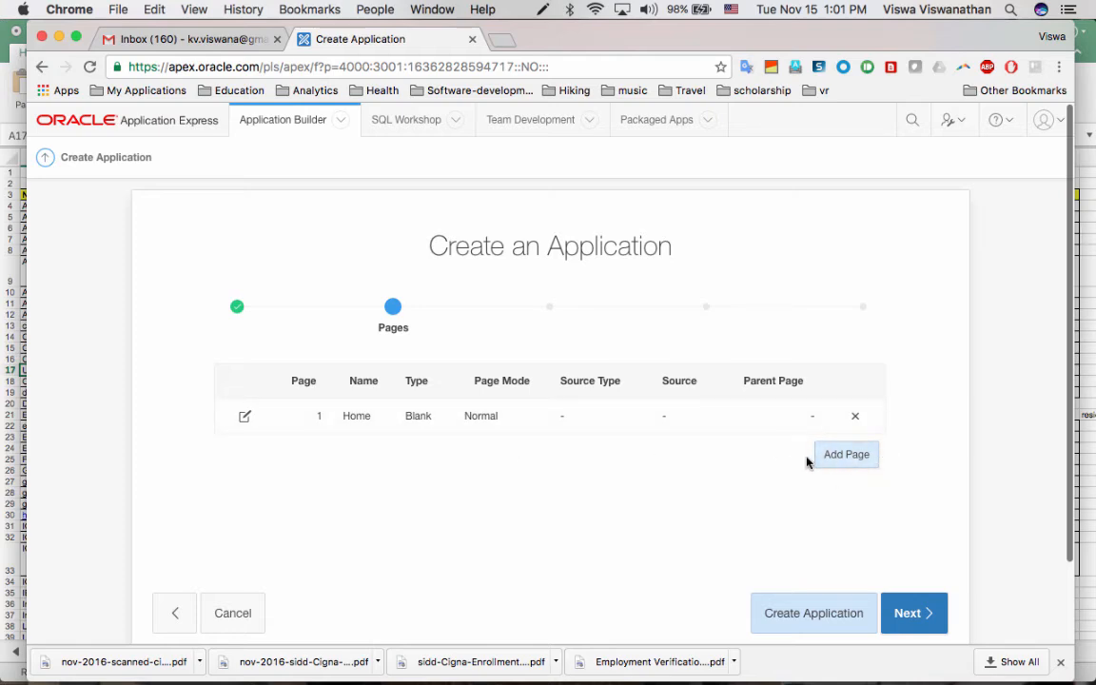
mouse_move(824, 472)
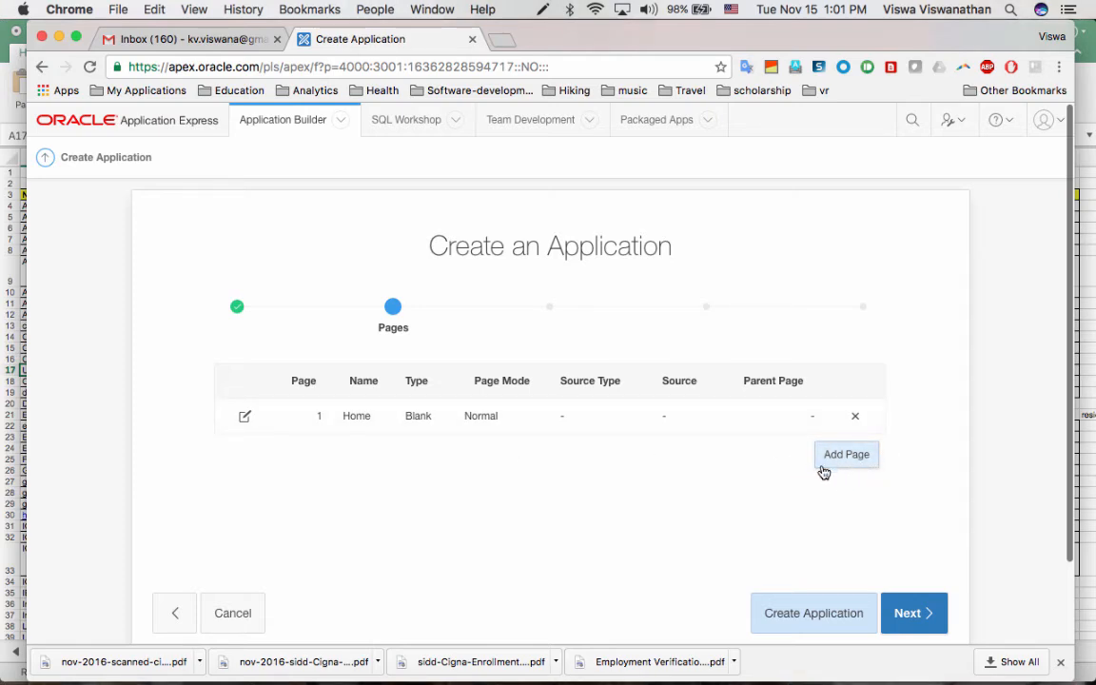
mouse_move(860, 575)
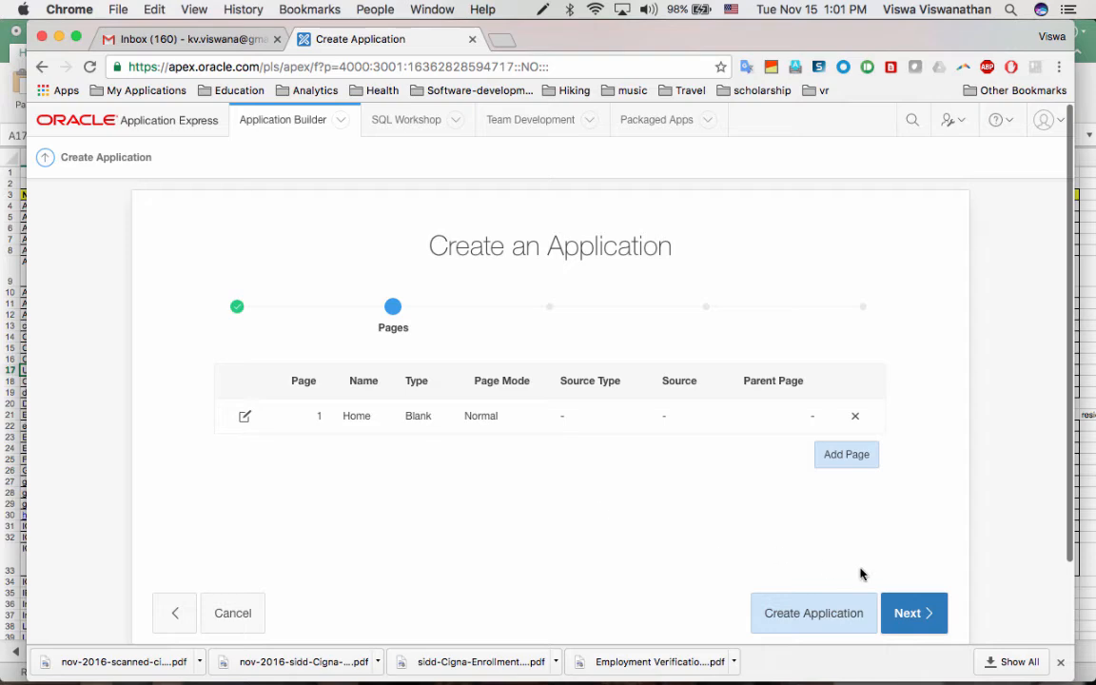
left_click(913, 613)
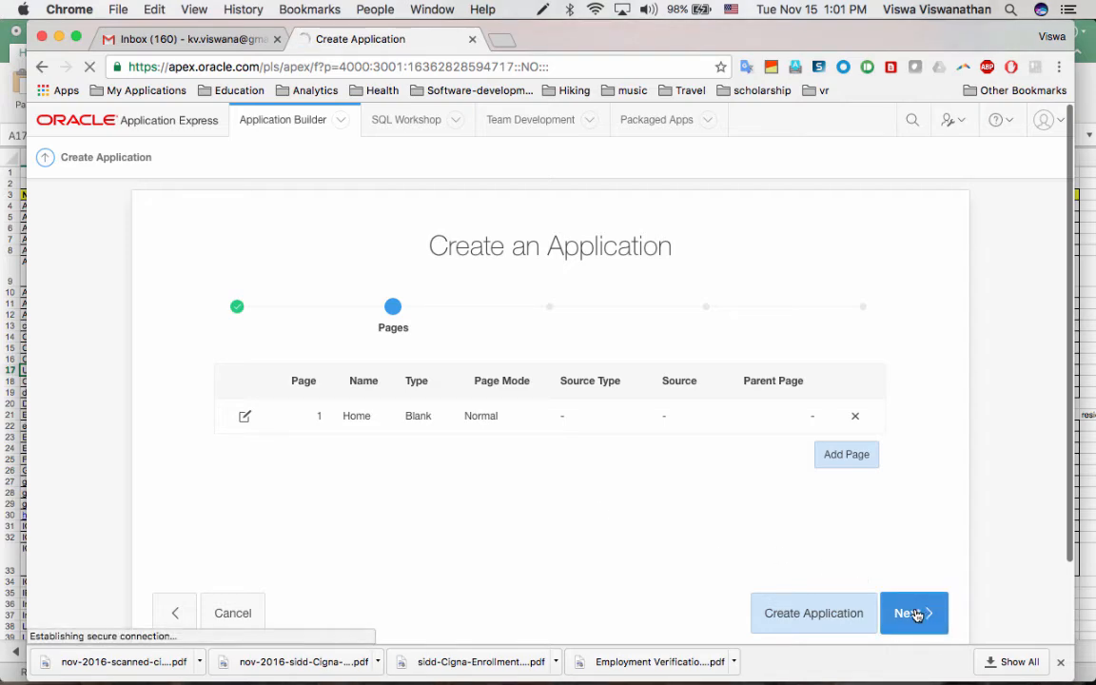
- Leave copying shared components from another application set to No and continue
left_click(912, 613)
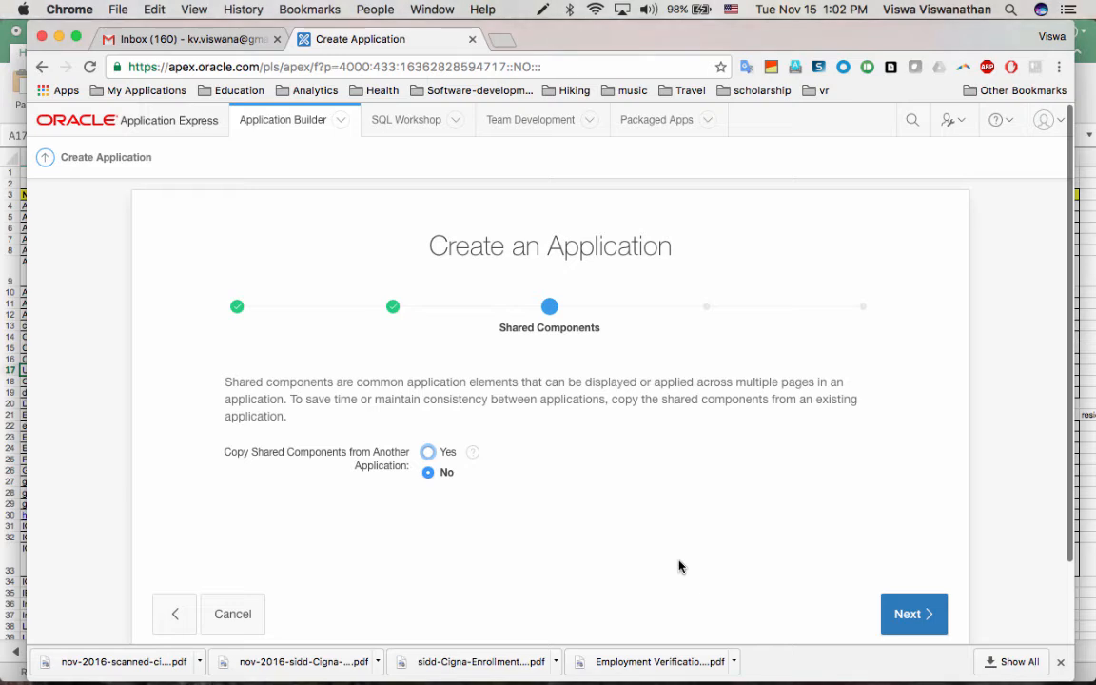
mouse_move(721, 568)
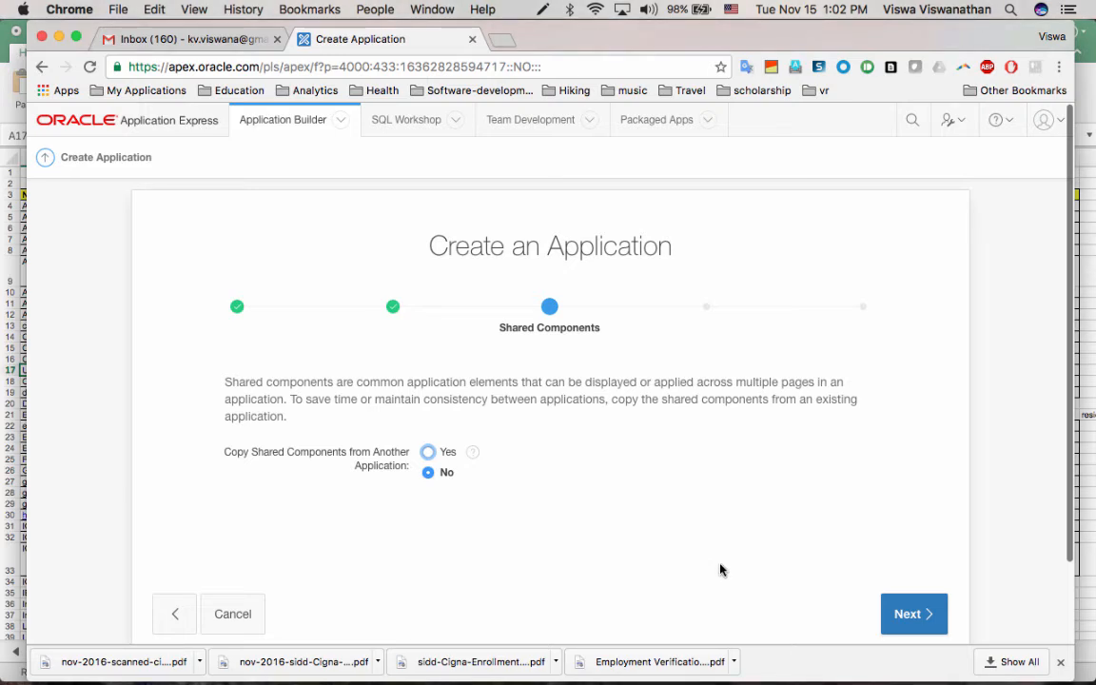
mouse_move(428, 494)
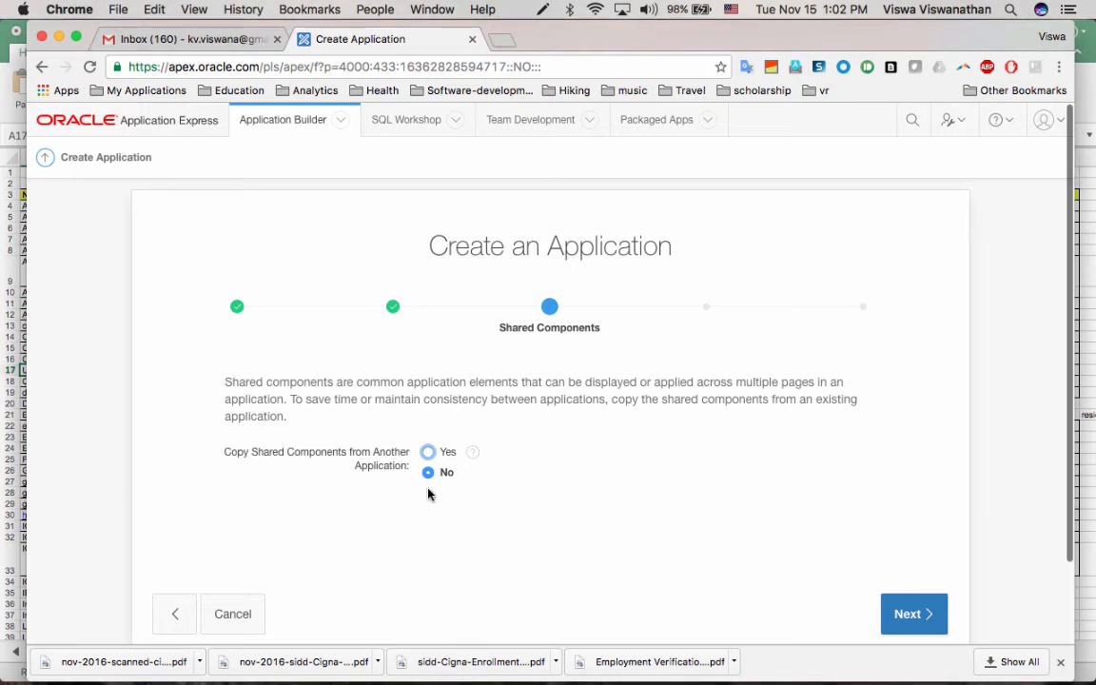
left_click(913, 613)
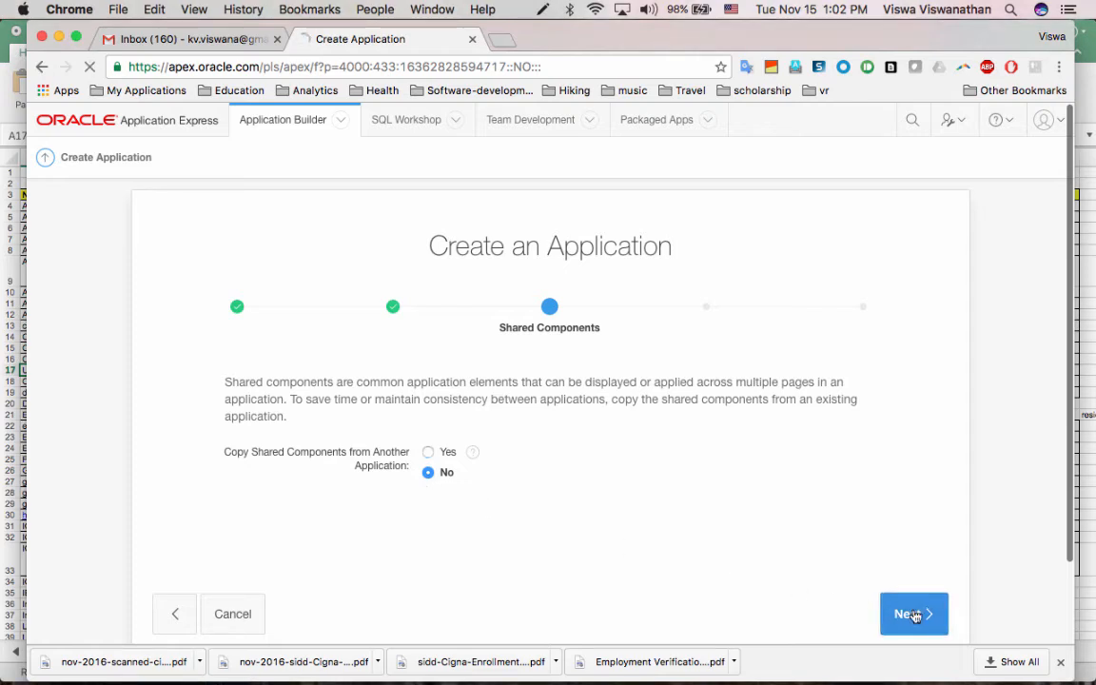
left_click(913, 612)
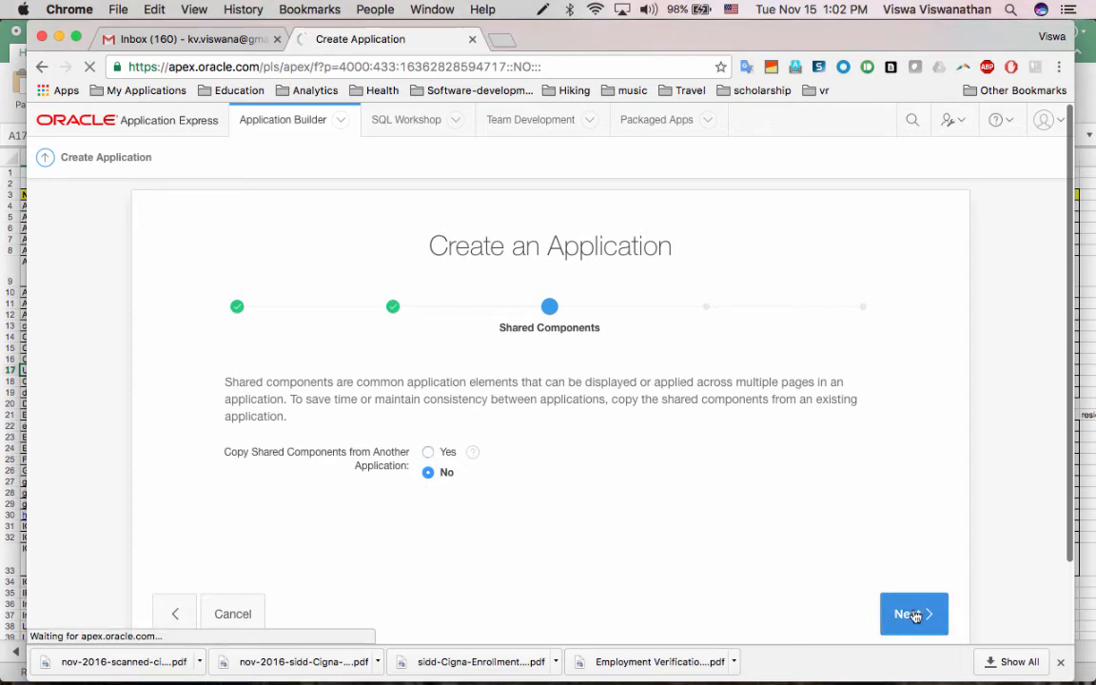
- Set the Authentication Scheme to No Authentication on the Attributes step
left_click(913, 613)
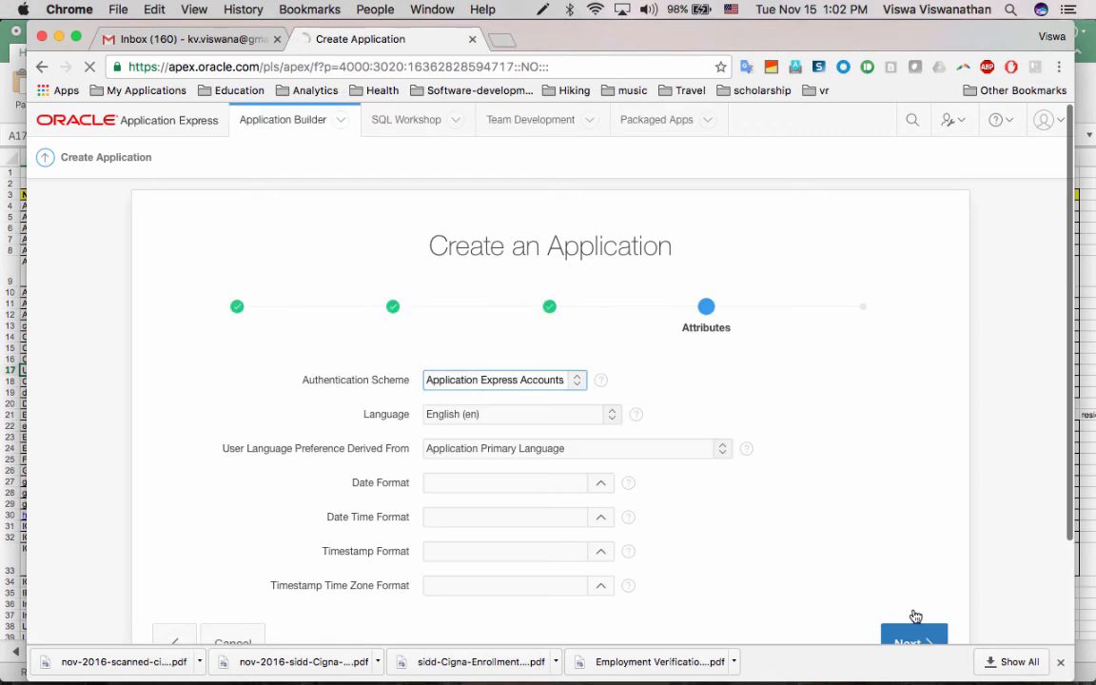
mouse_move(772, 546)
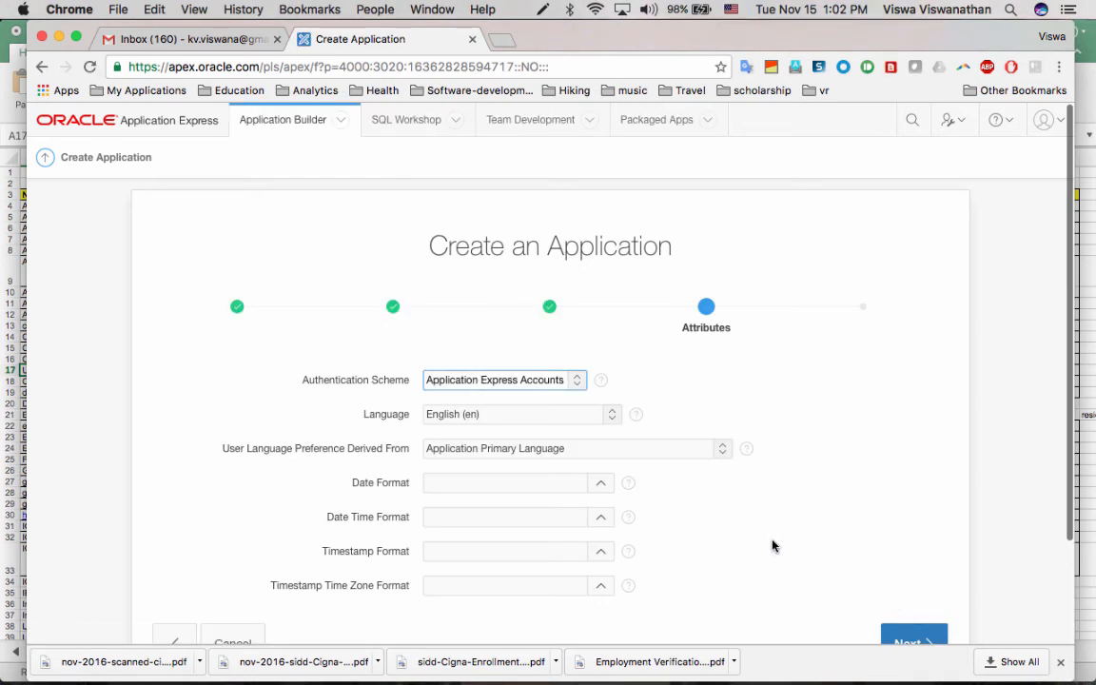
mouse_move(780, 556)
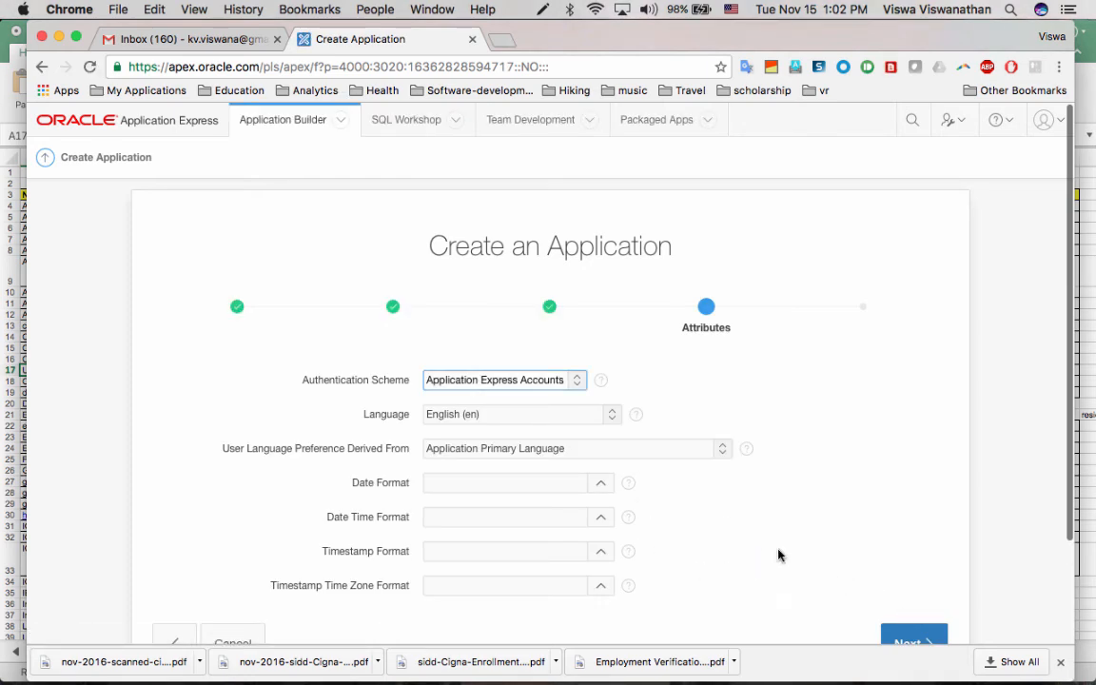
mouse_move(593, 400)
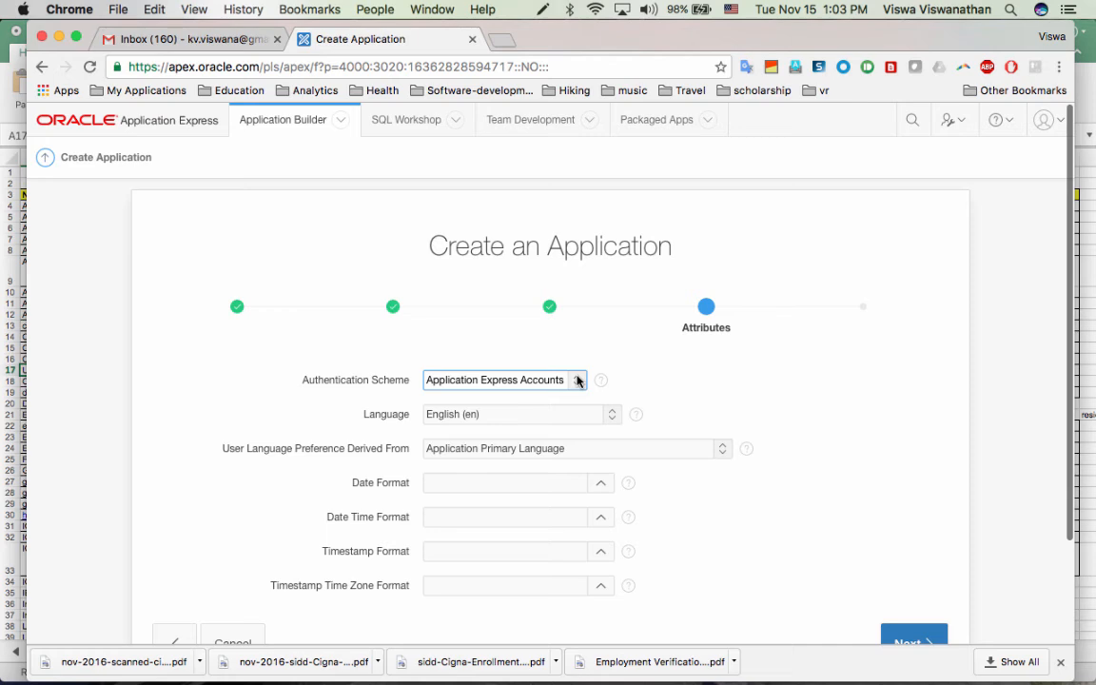
mouse_move(544, 403)
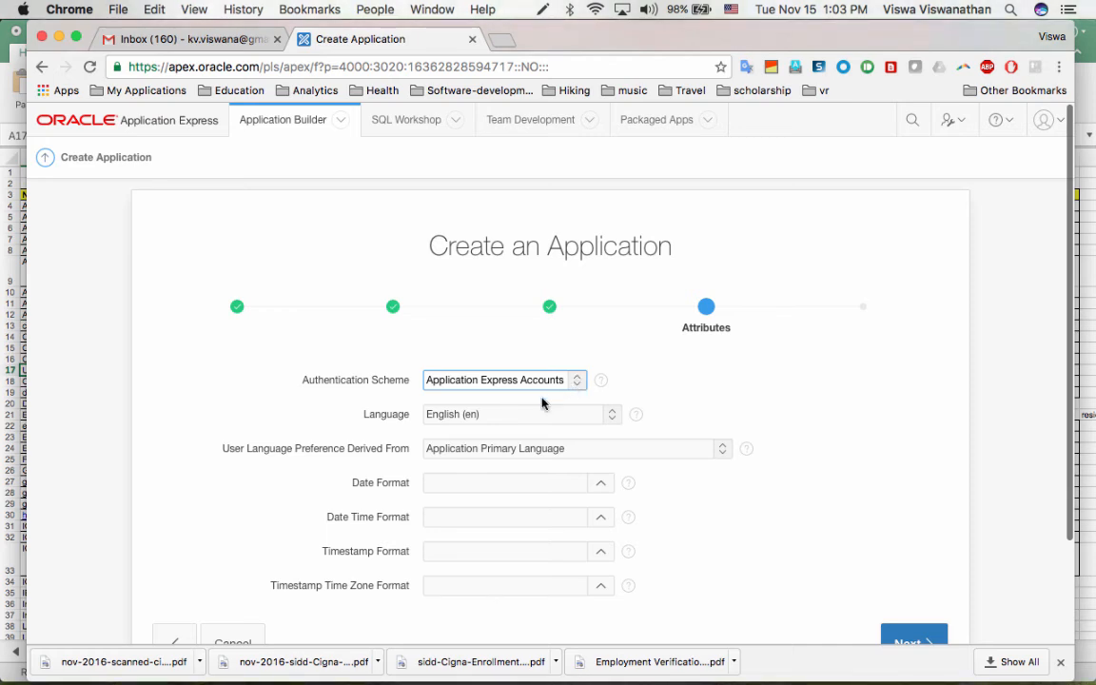
mouse_move(580, 384)
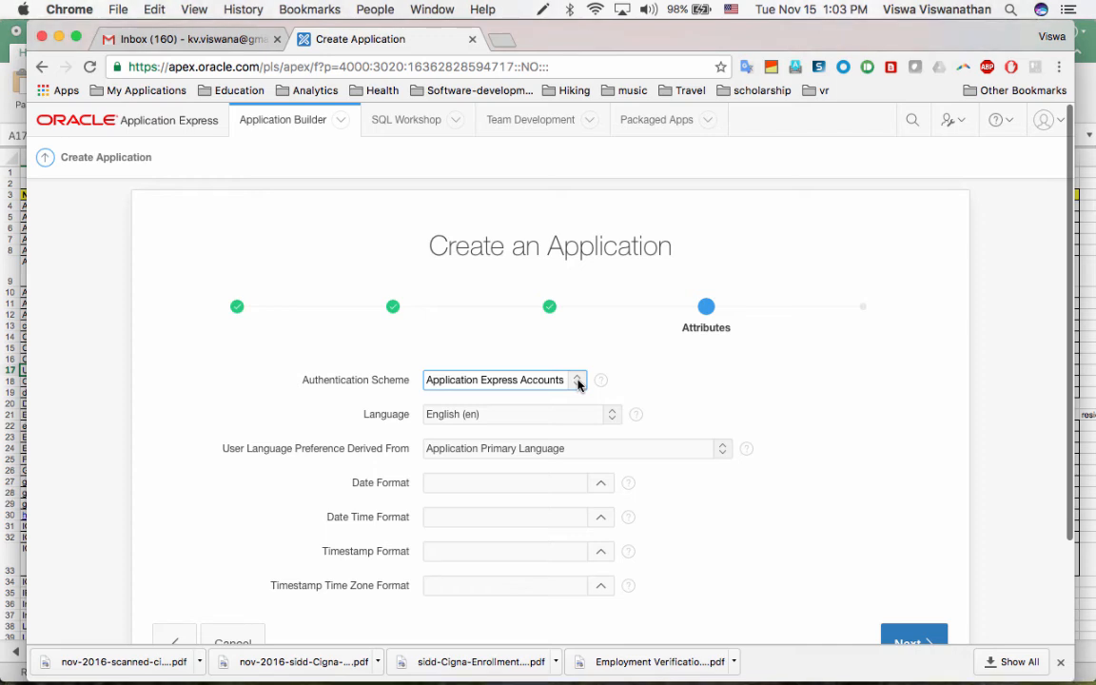
left_click(502, 380)
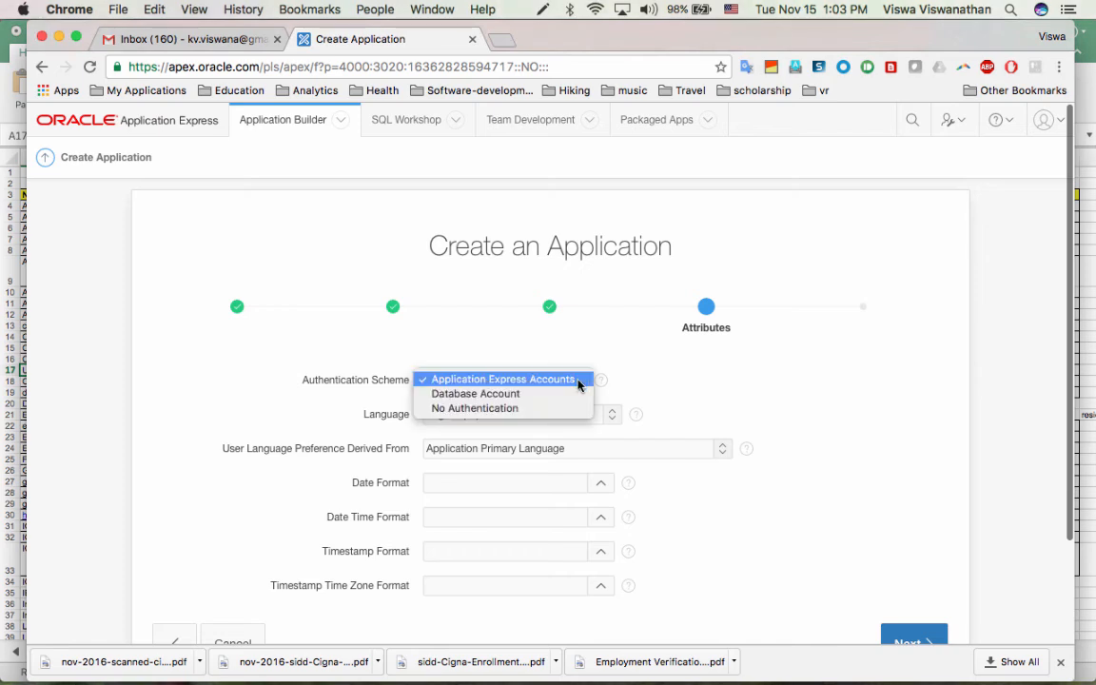
left_click(476, 407)
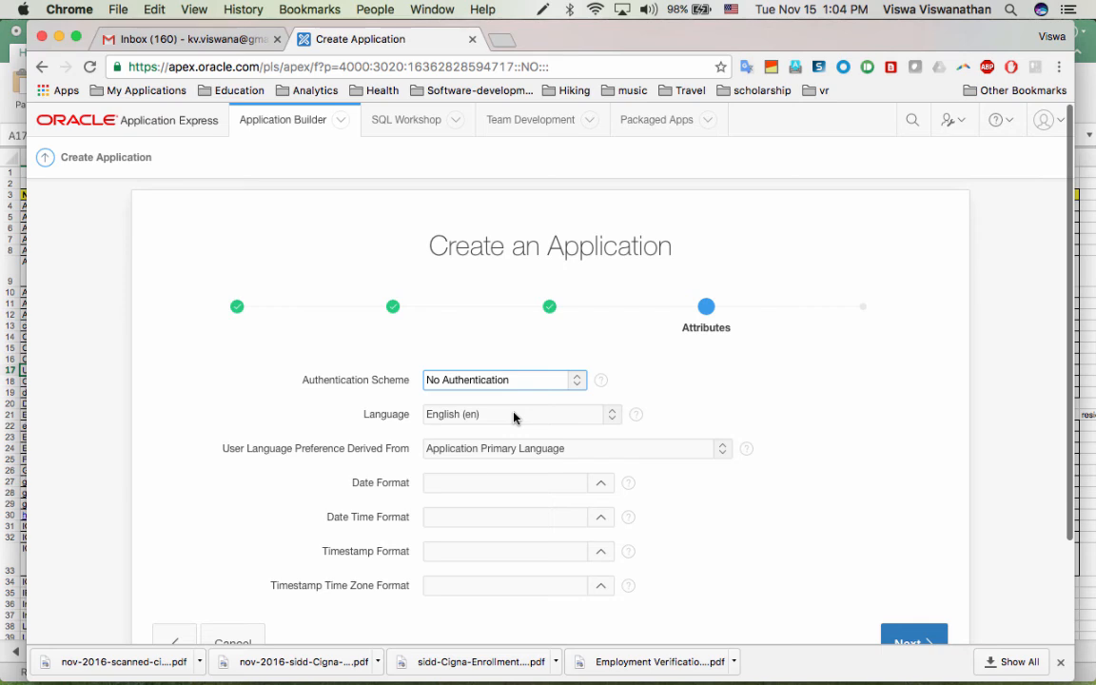
mouse_move(837, 544)
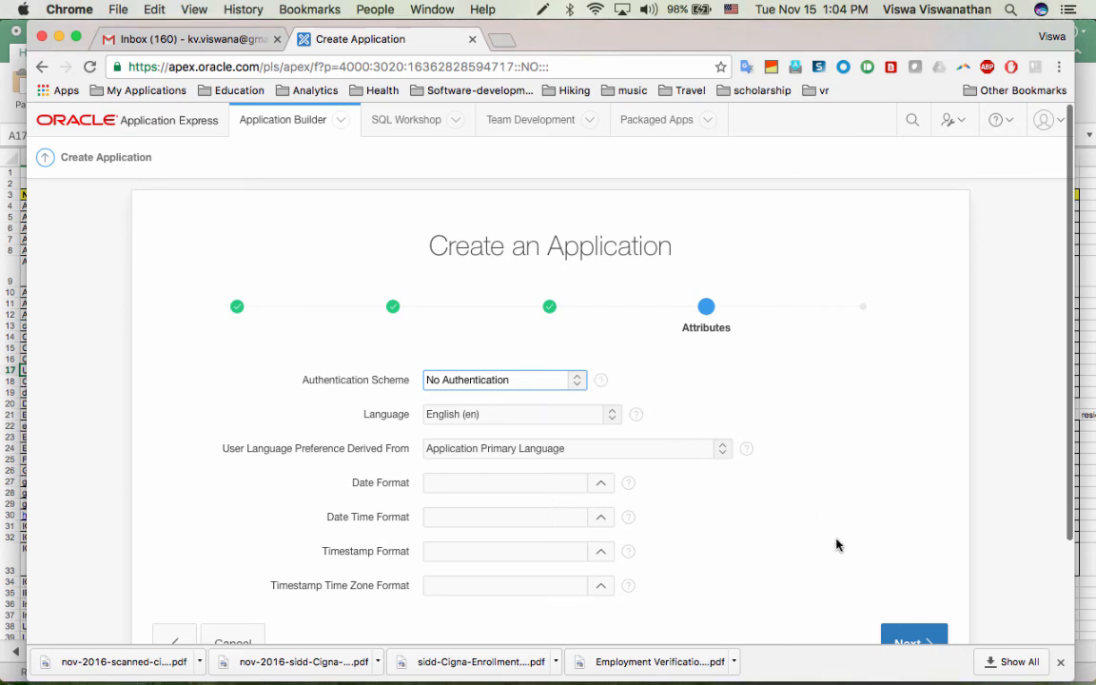
scroll("down", 3)
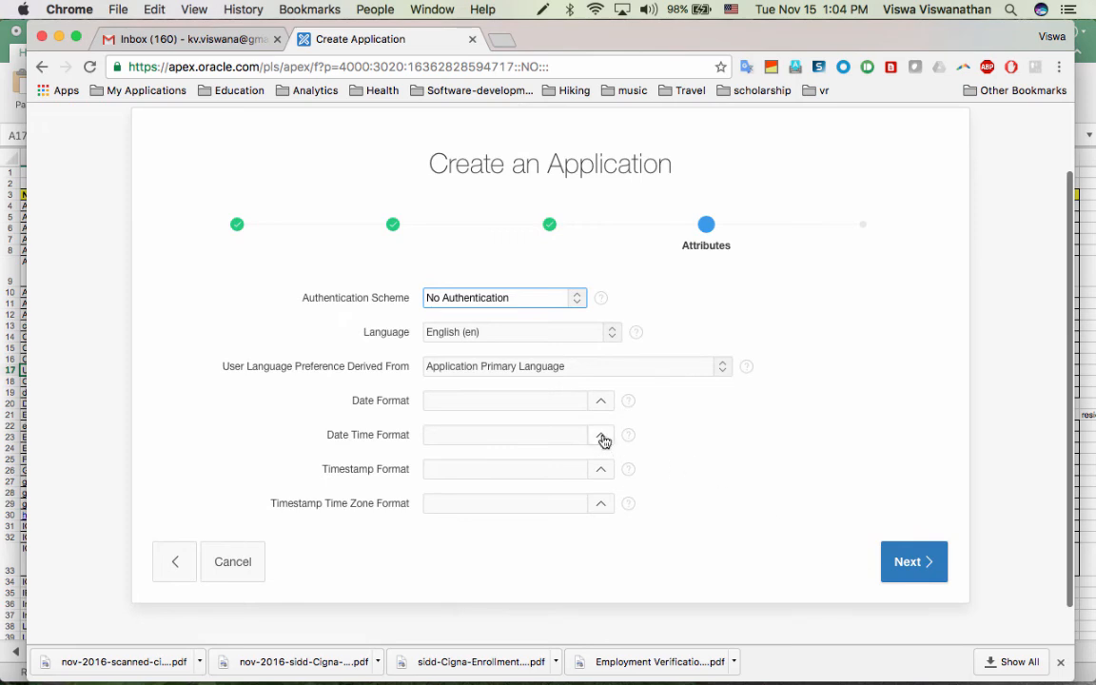
mouse_move(624, 464)
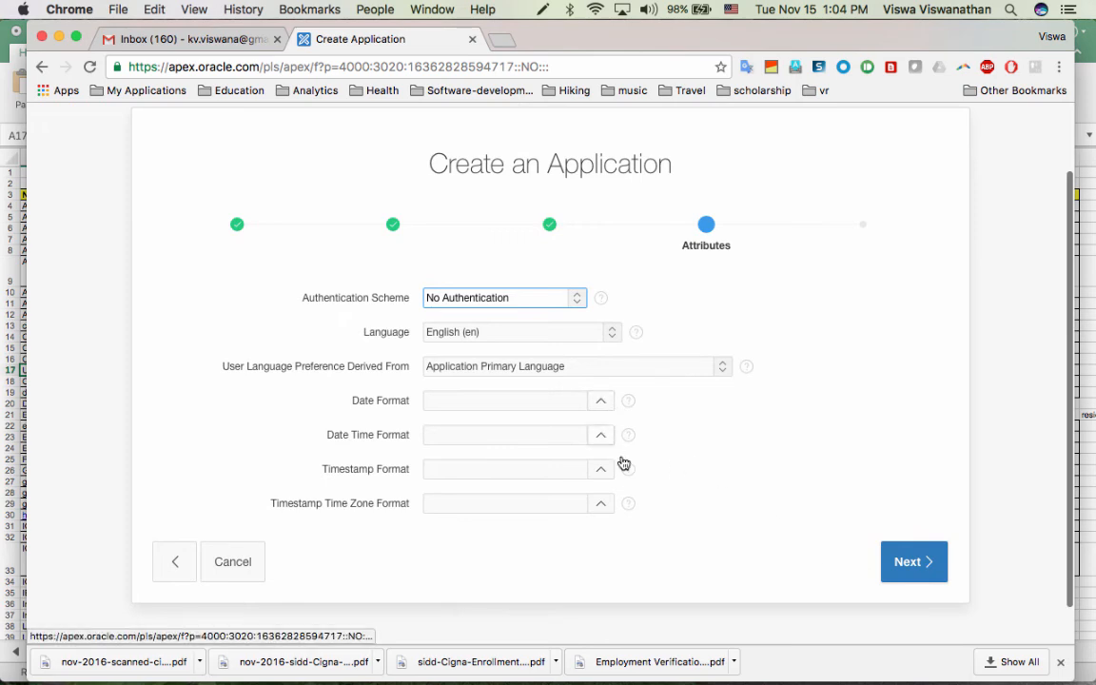
mouse_move(768, 531)
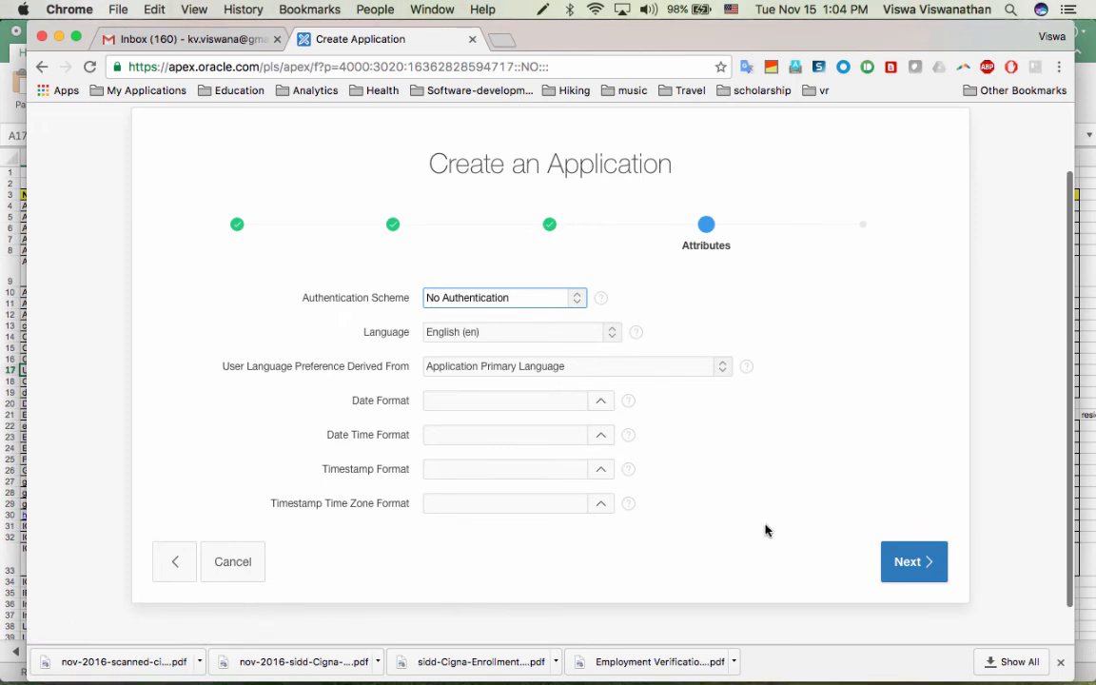
mouse_move(802, 529)
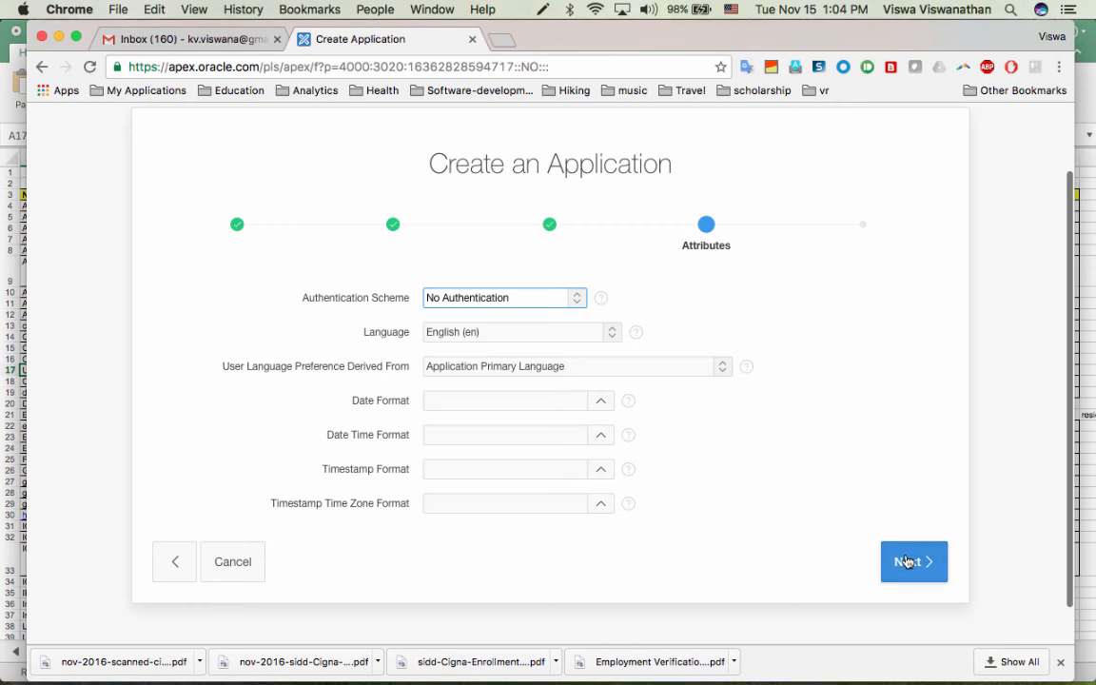
- Review the Confirm summary for Test app and create the application
left_click(913, 561)
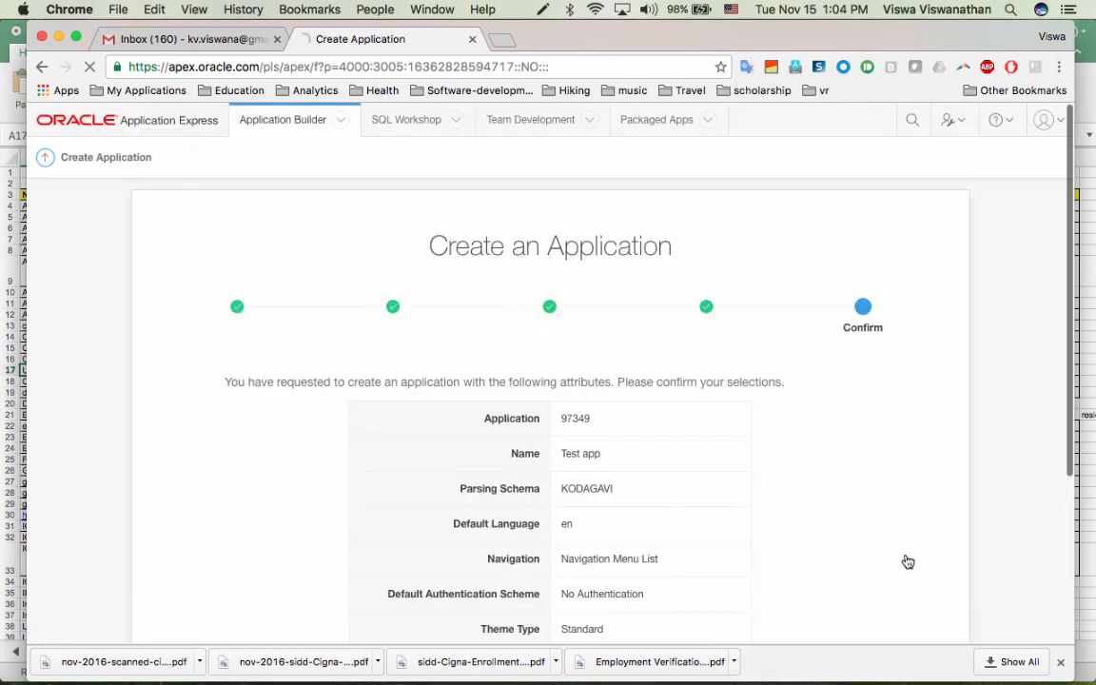
scroll("down", 3)
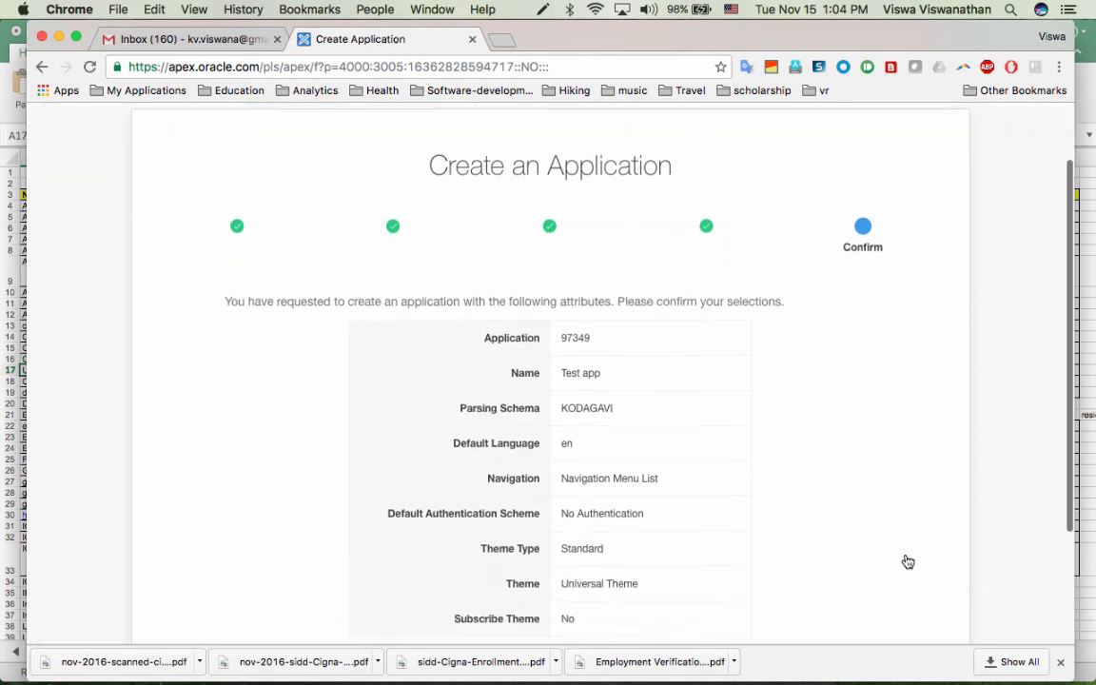
scroll("down", 3)
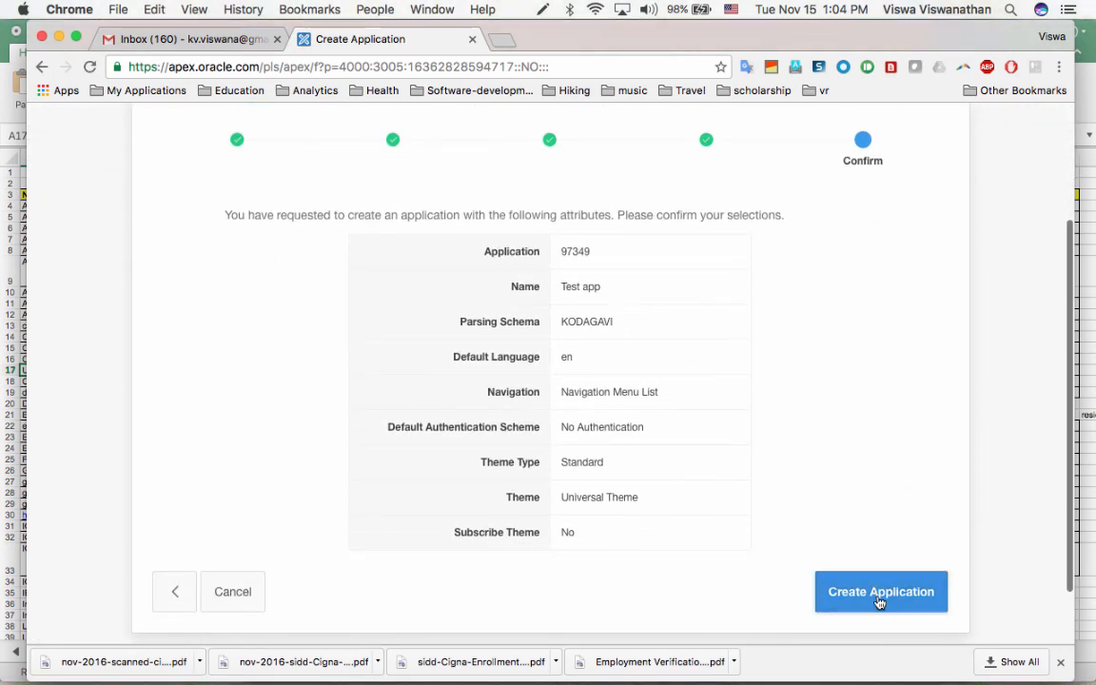
left_click(878, 589)
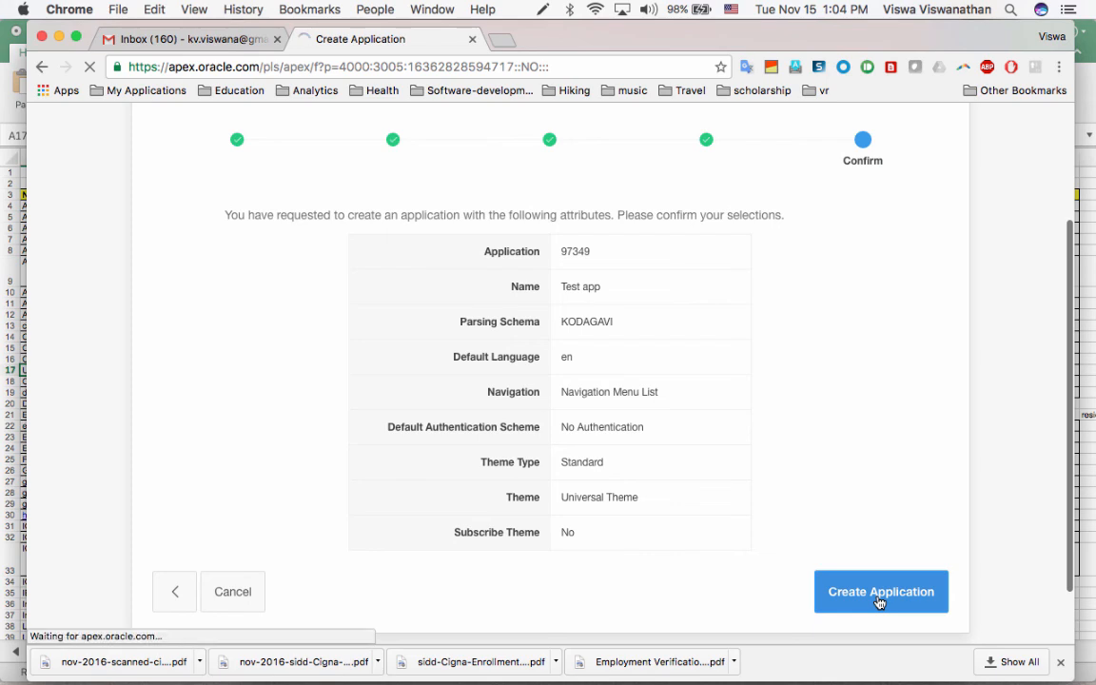
- Review application 97349 'Test app' created successfully with its single Home page
left_click(879, 590)
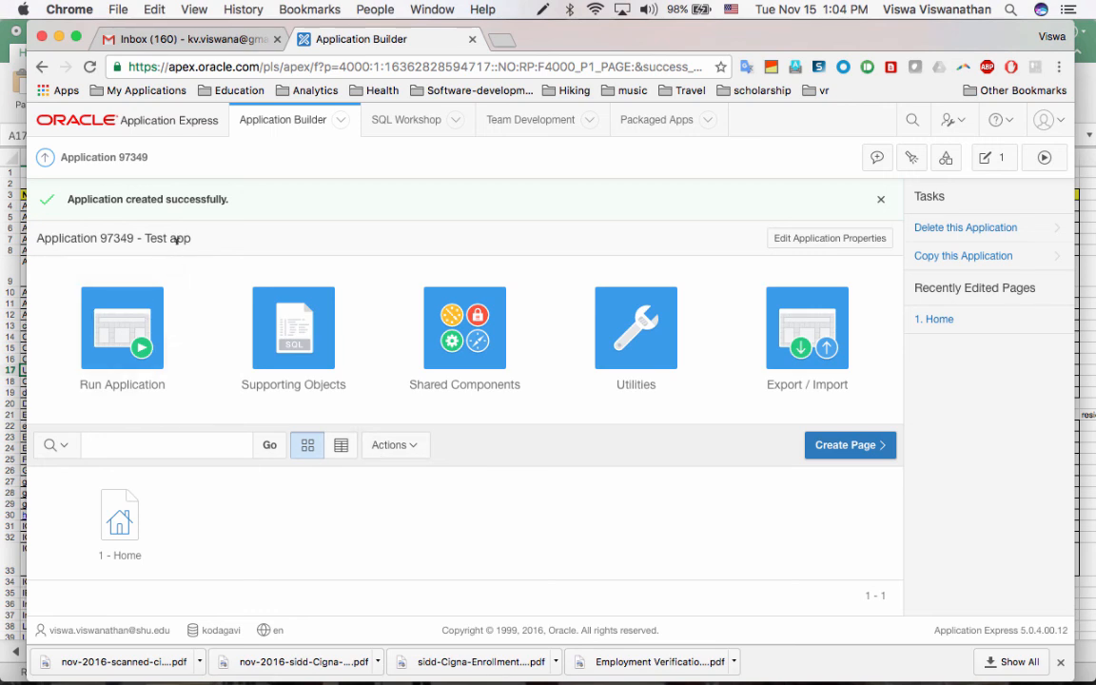
mouse_move(152, 236)
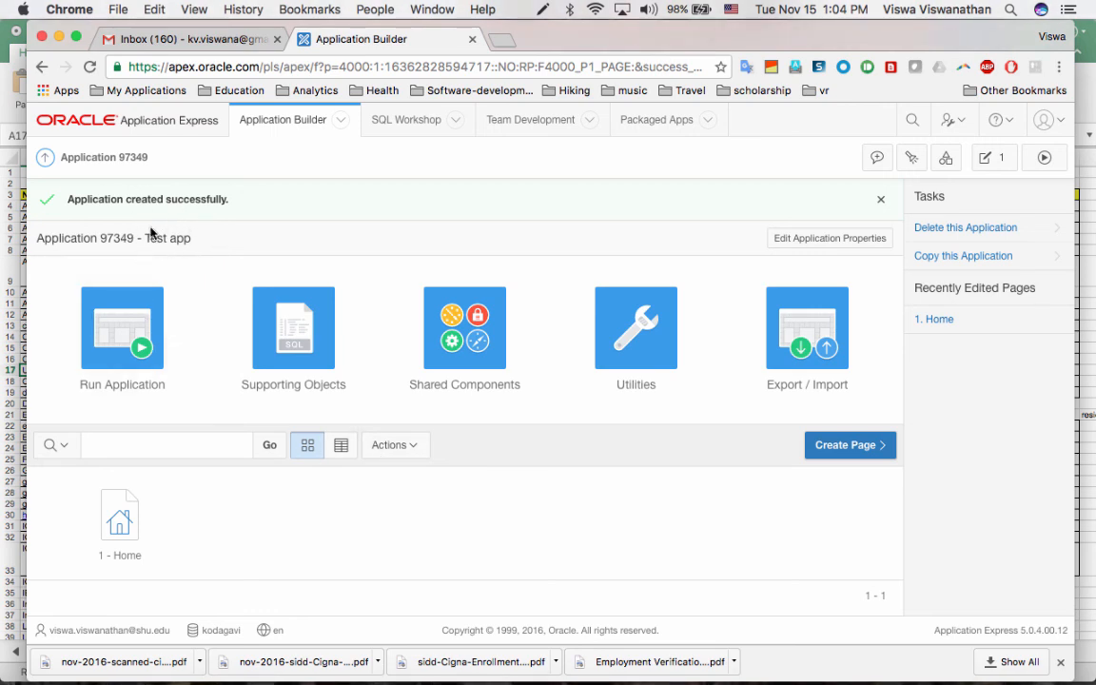
mouse_move(213, 517)
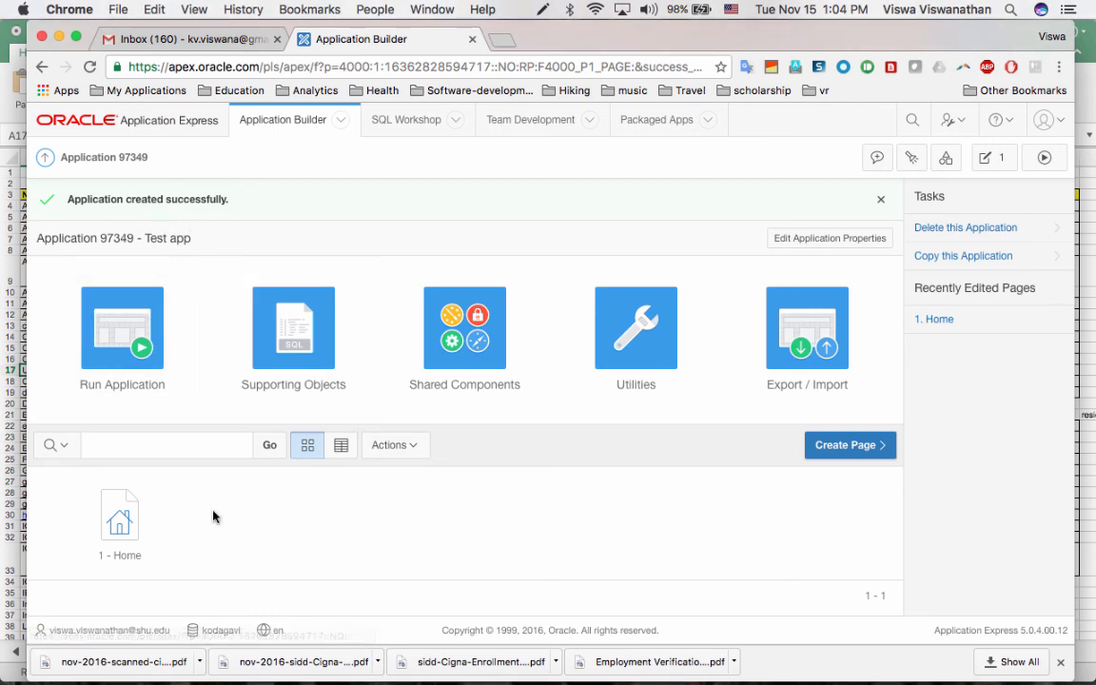
mouse_move(120, 513)
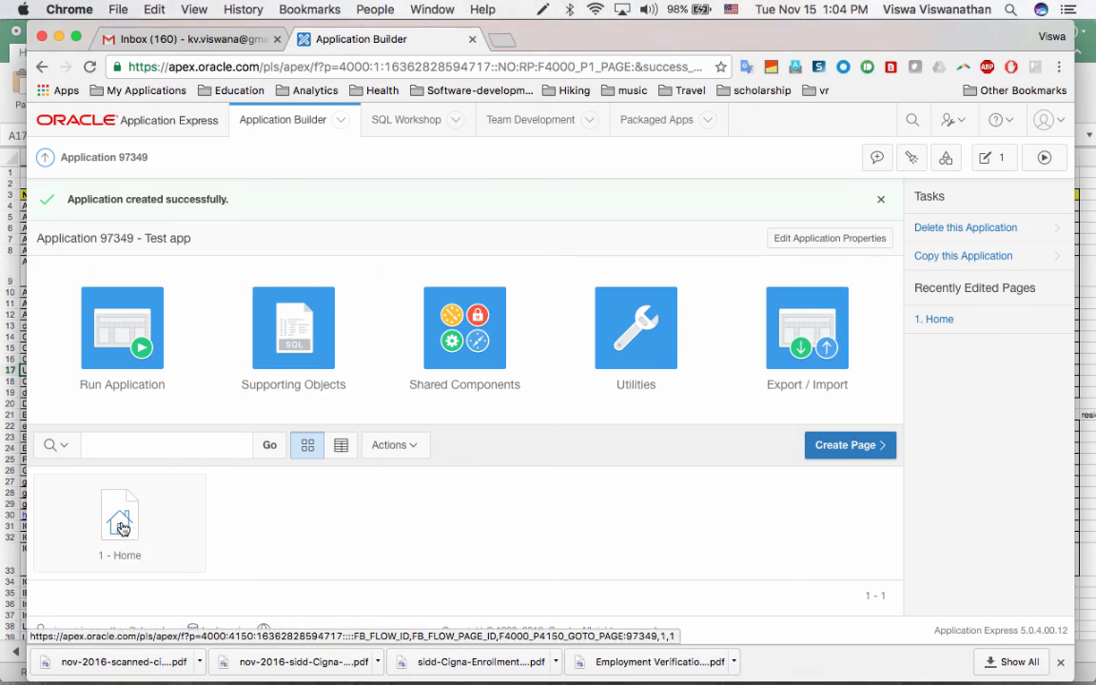
mouse_move(841, 497)
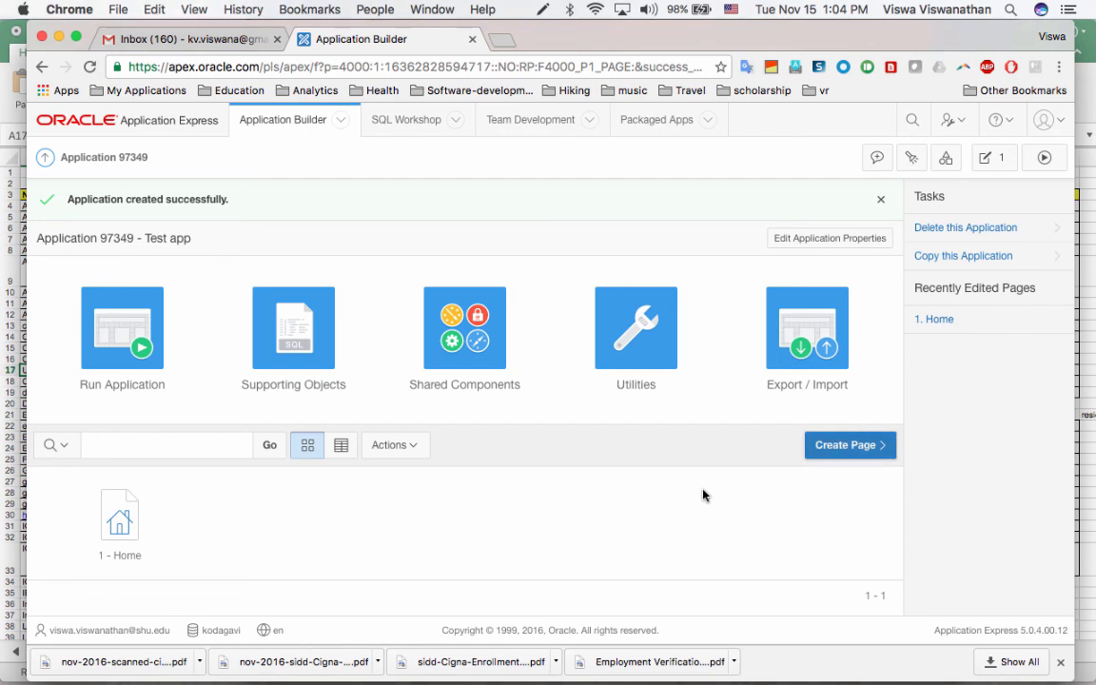
mouse_move(133, 338)
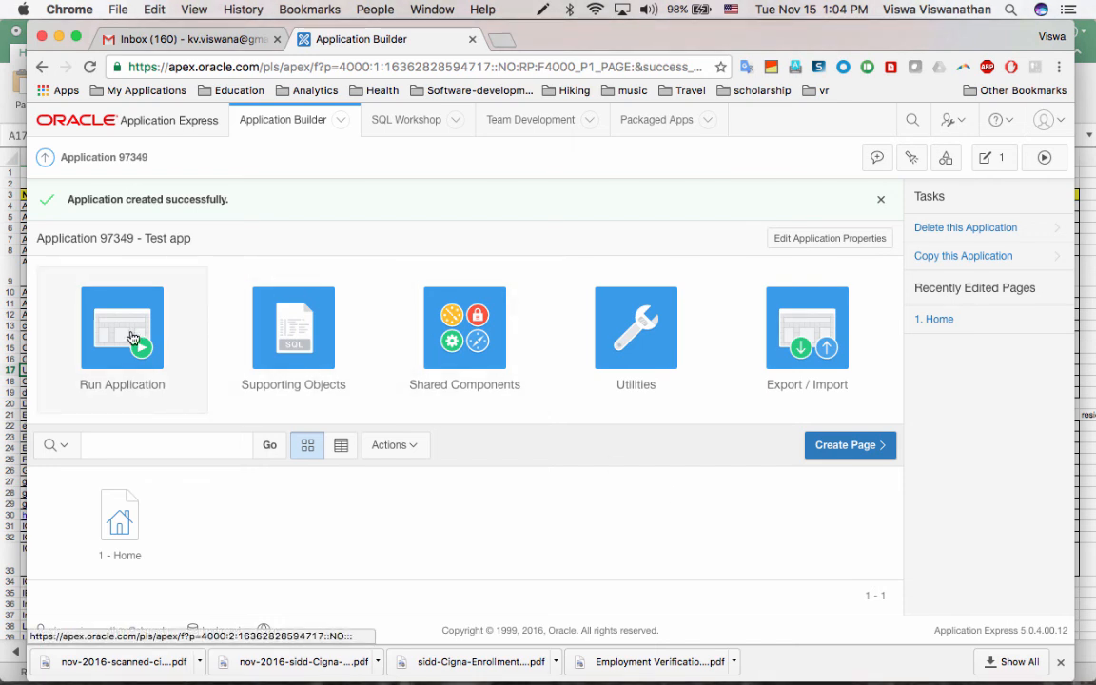
- Run 'Test app' in a new browser tab showing its blank Home page
left_click(121, 327)
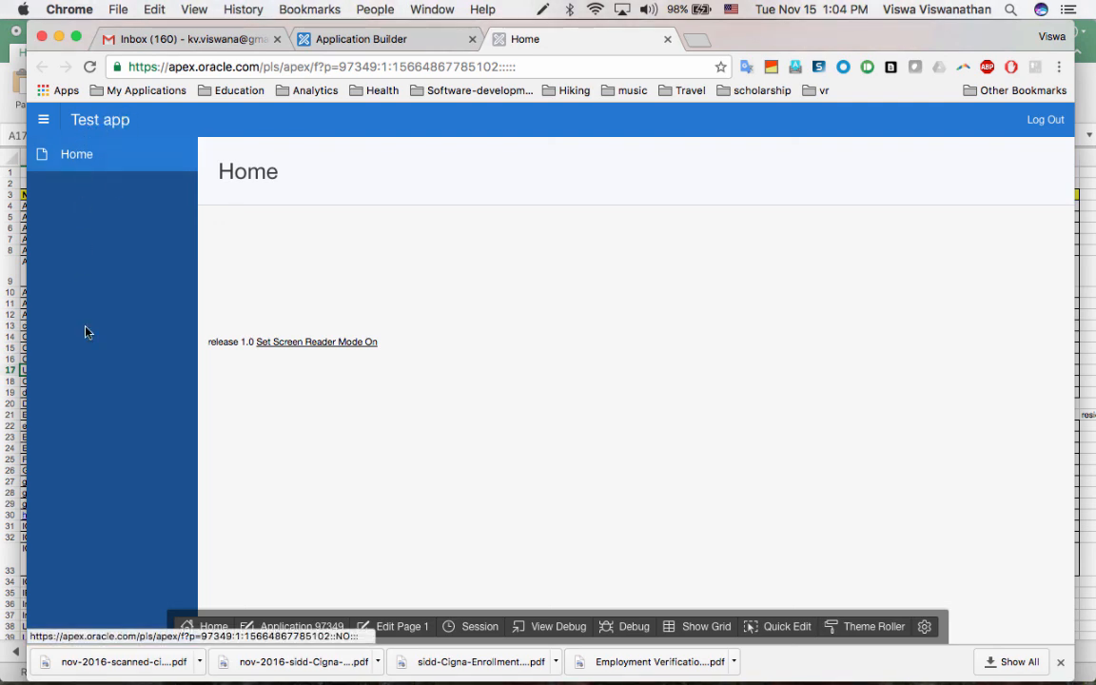
mouse_move(635, 202)
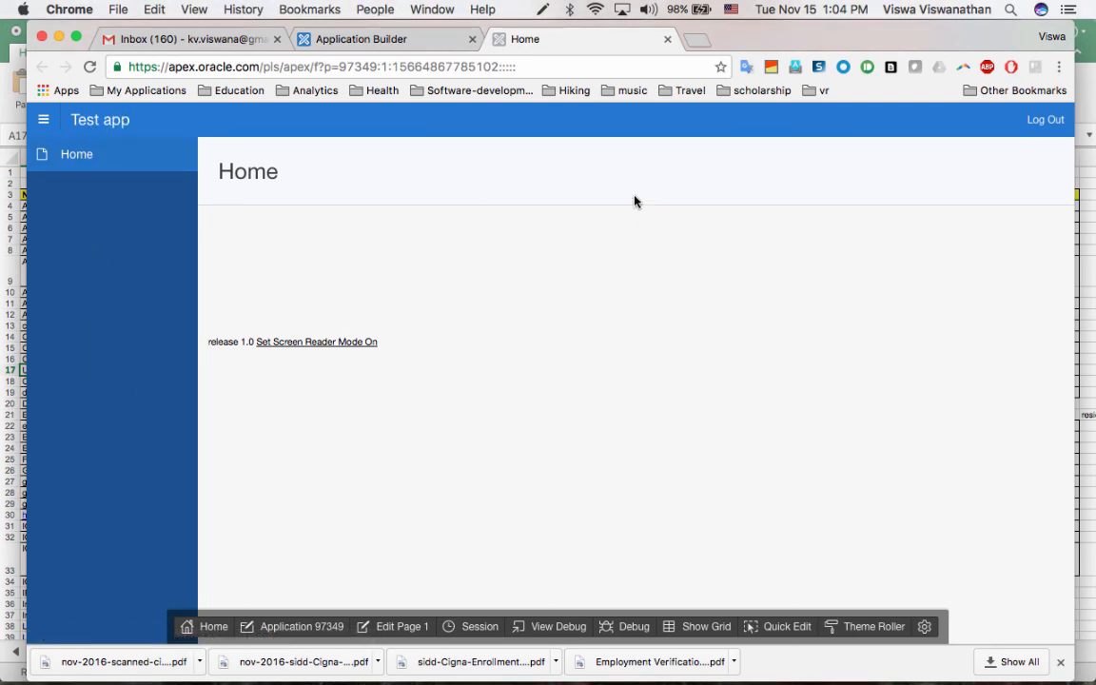
mouse_move(513, 301)
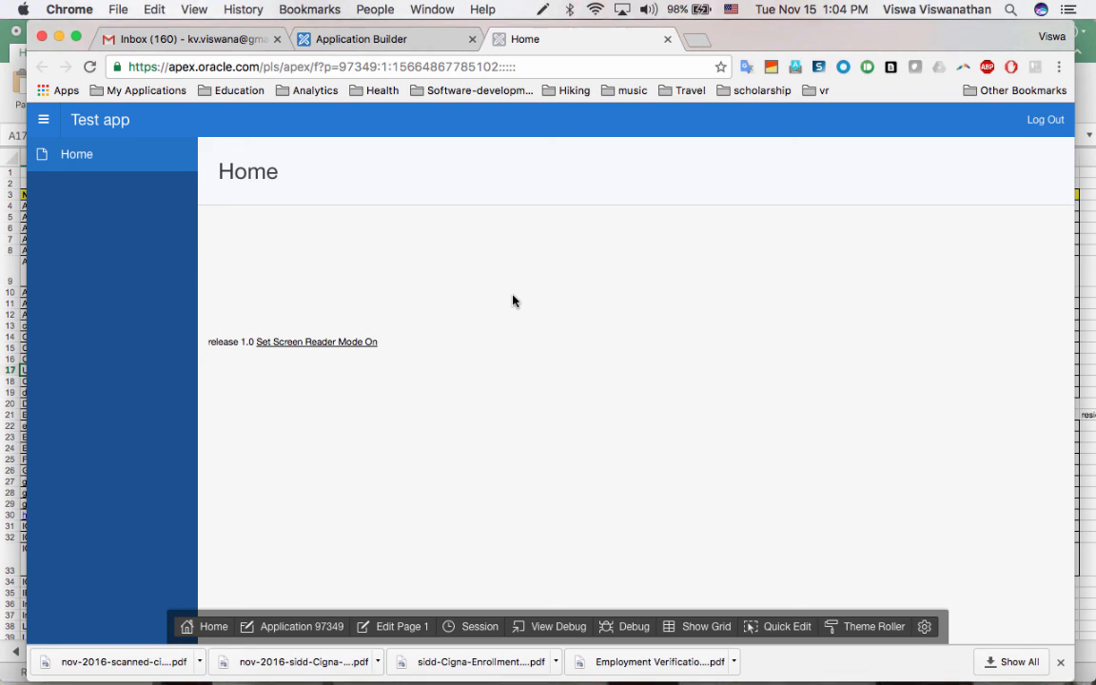
mouse_move(519, 282)
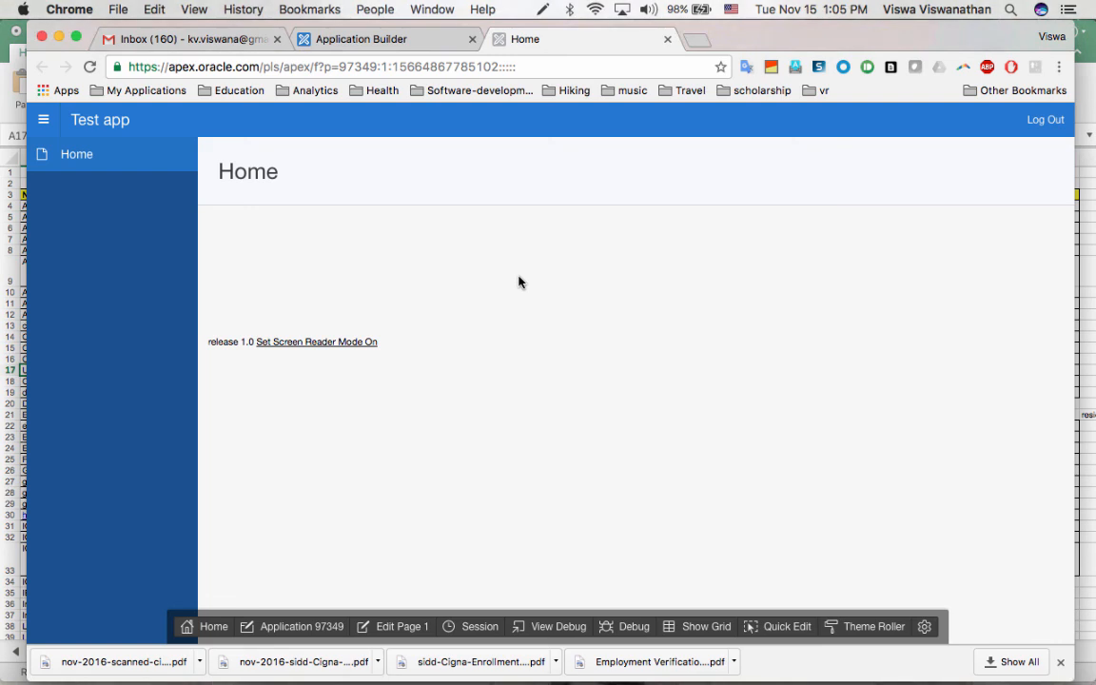
mouse_move(449, 289)
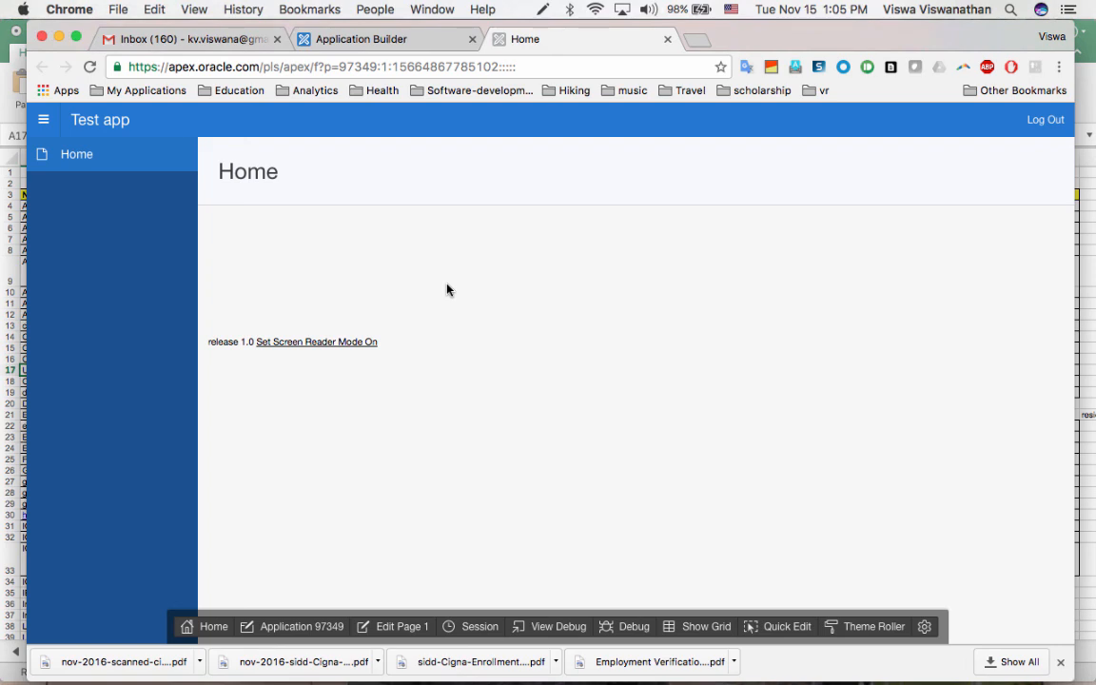
mouse_move(333, 251)
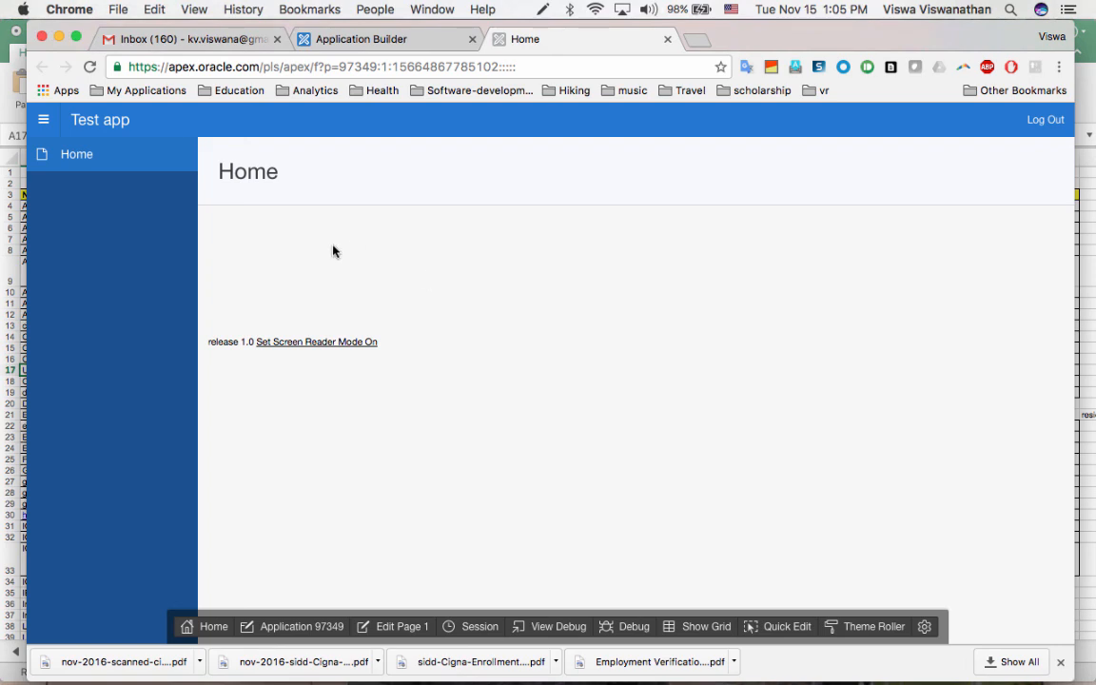
mouse_move(369, 308)
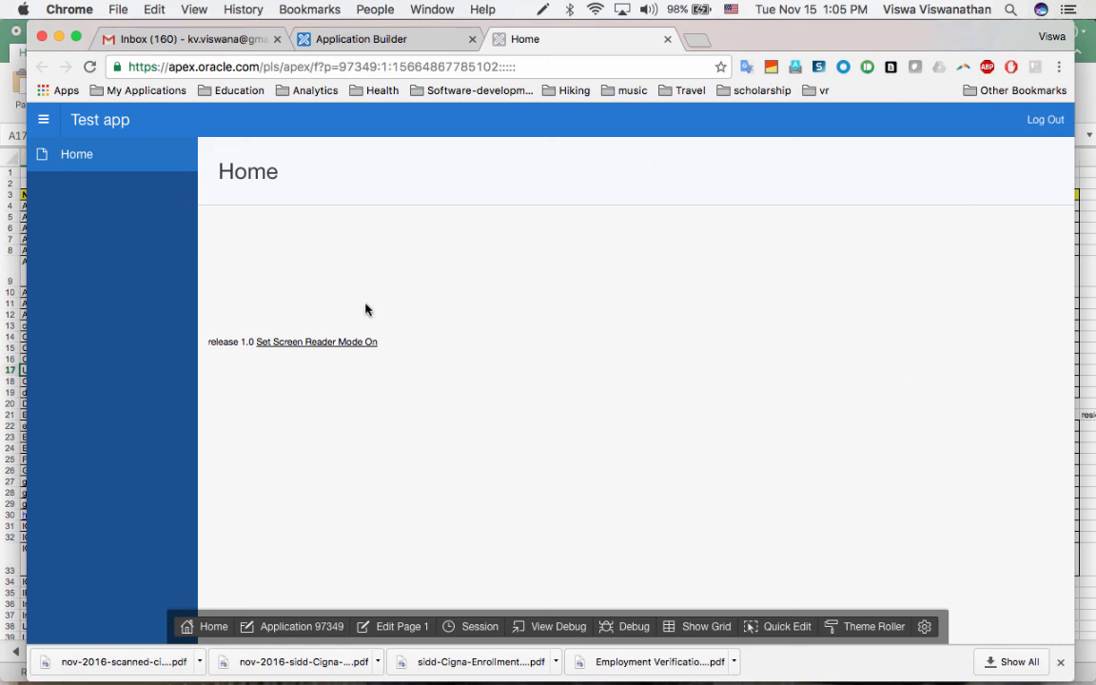
mouse_move(795, 430)
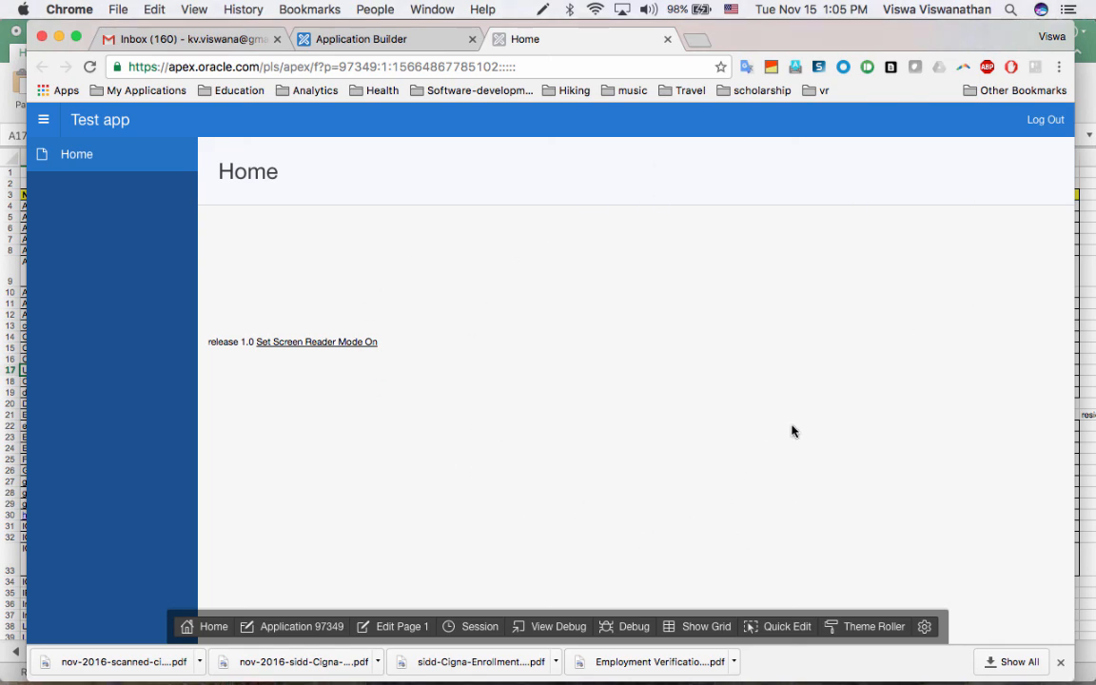
mouse_move(247, 274)
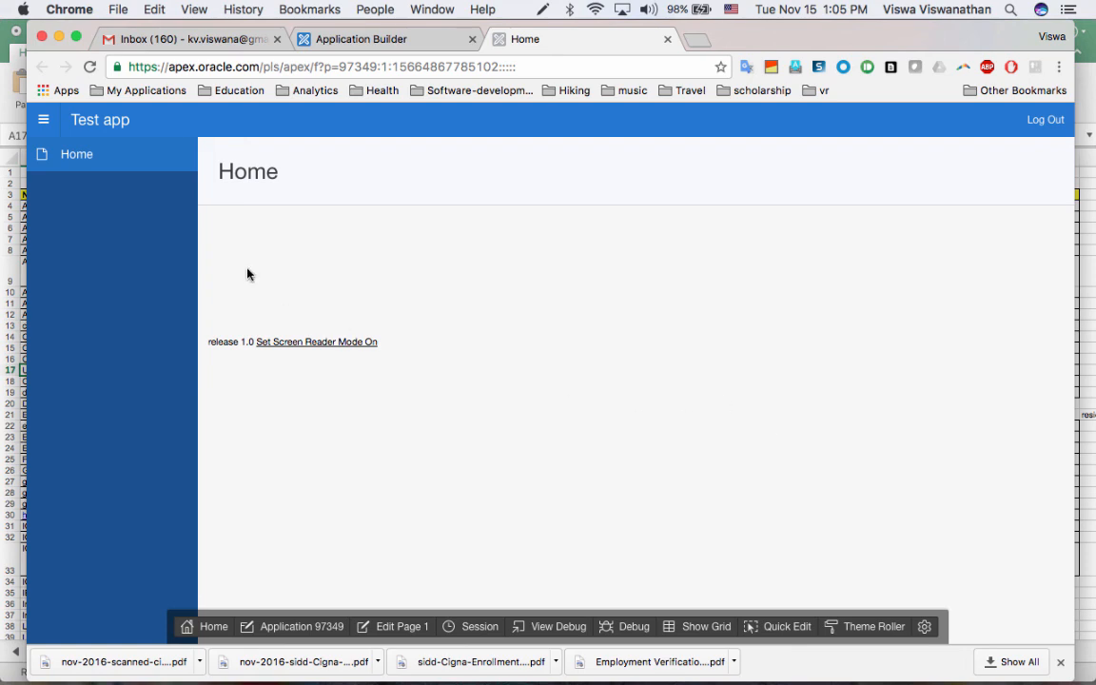
mouse_move(70, 184)
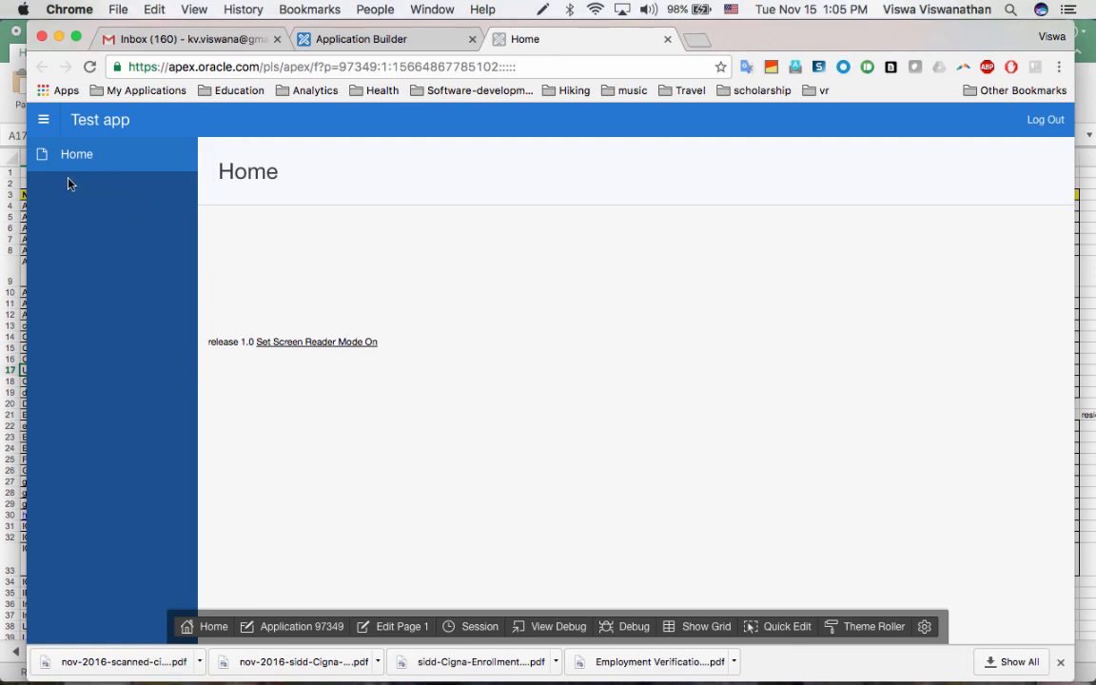
mouse_move(68, 239)
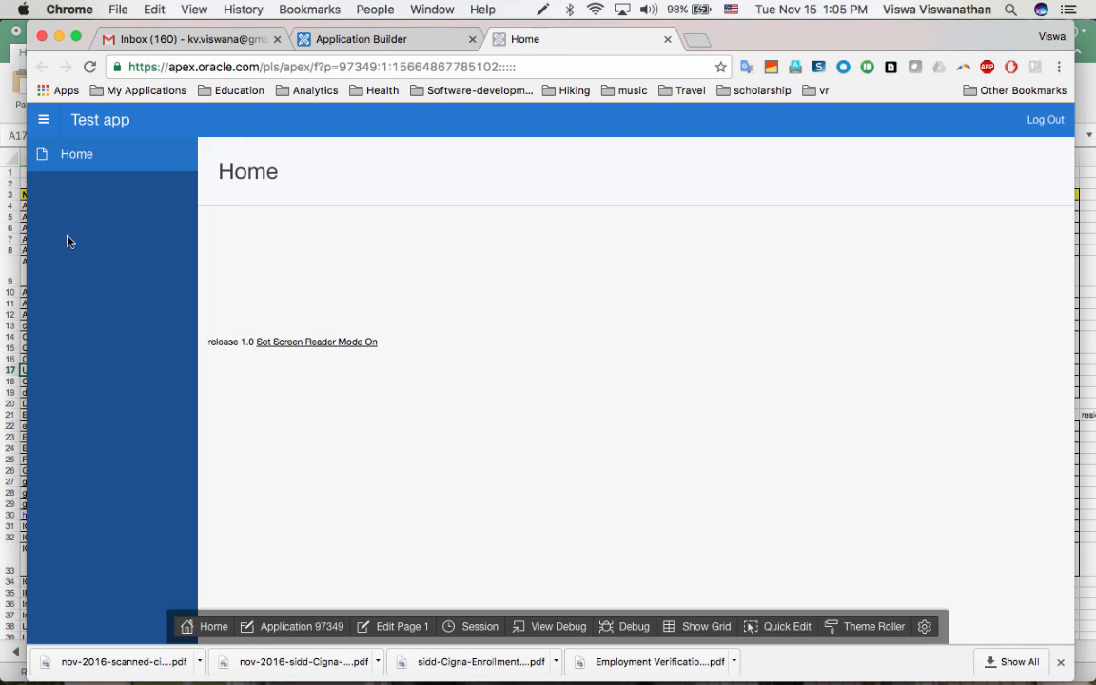
mouse_move(68, 198)
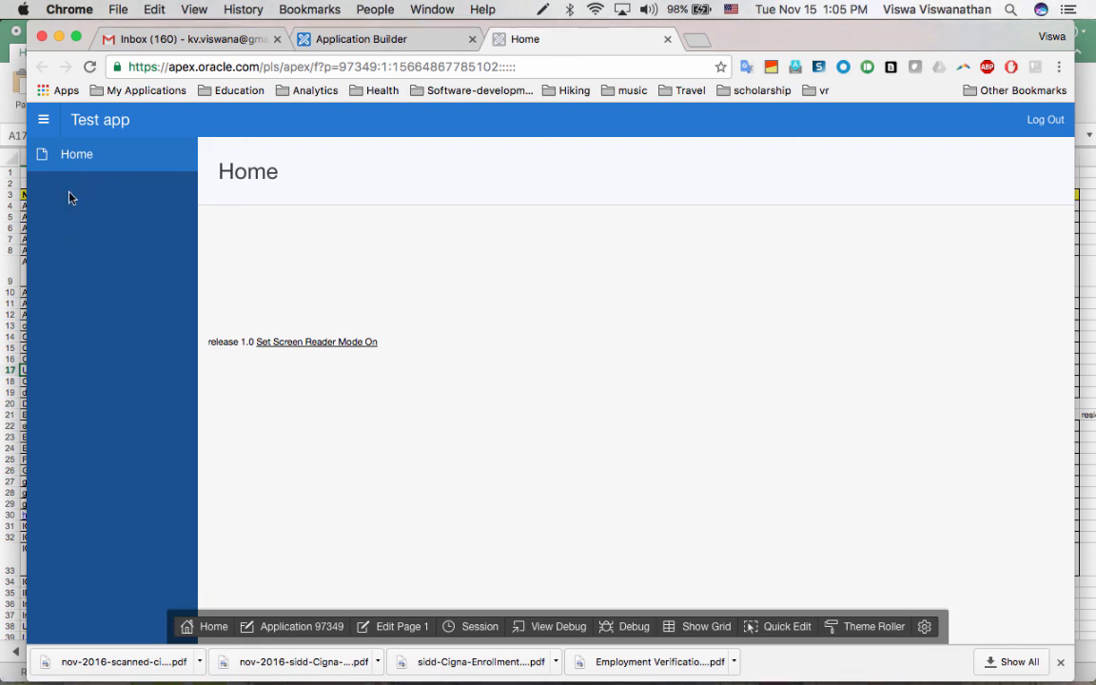
mouse_move(546, 351)
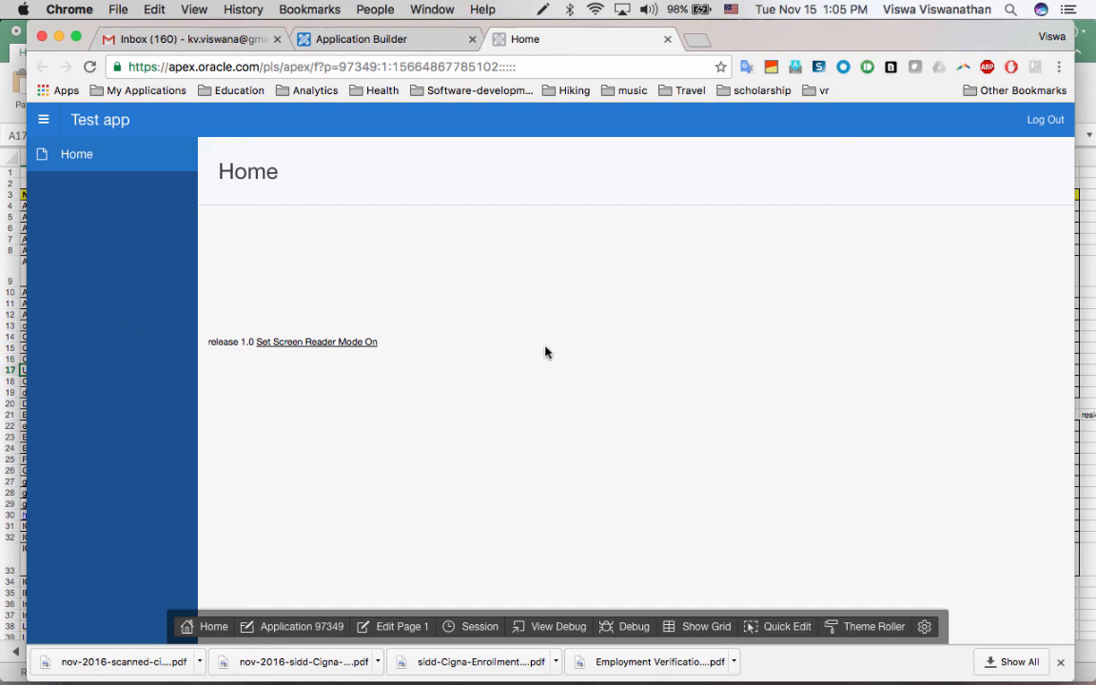